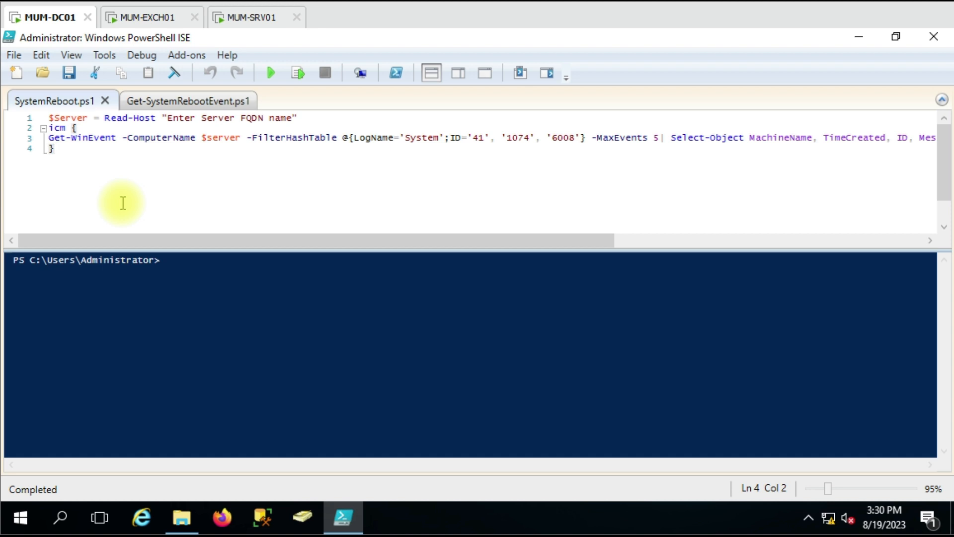
{"action": "mouse_move", "coordinate": [256, 17]}
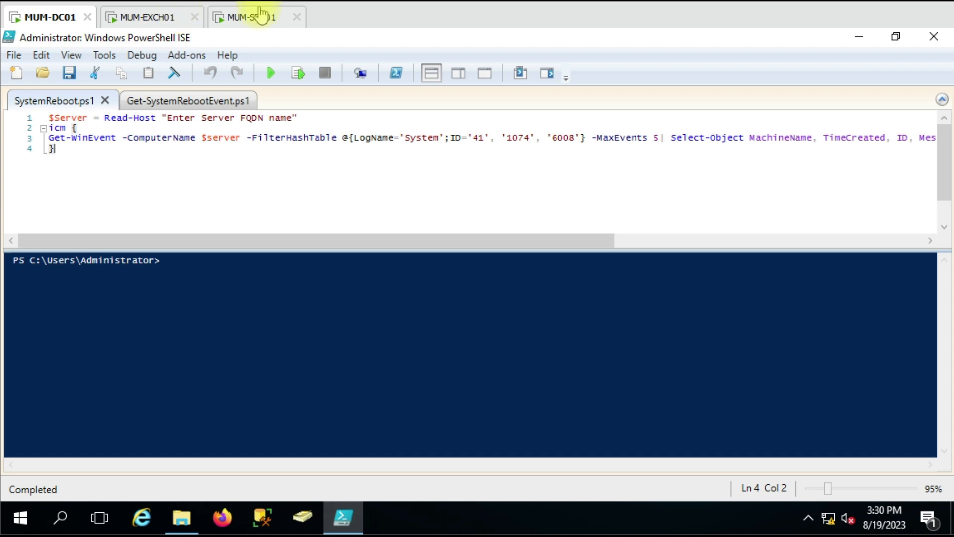
- On MUM-SRV01, expand Windows Logs in Event Viewer and show the System log's events
{"action": "left_click", "coordinate": [251, 17]}
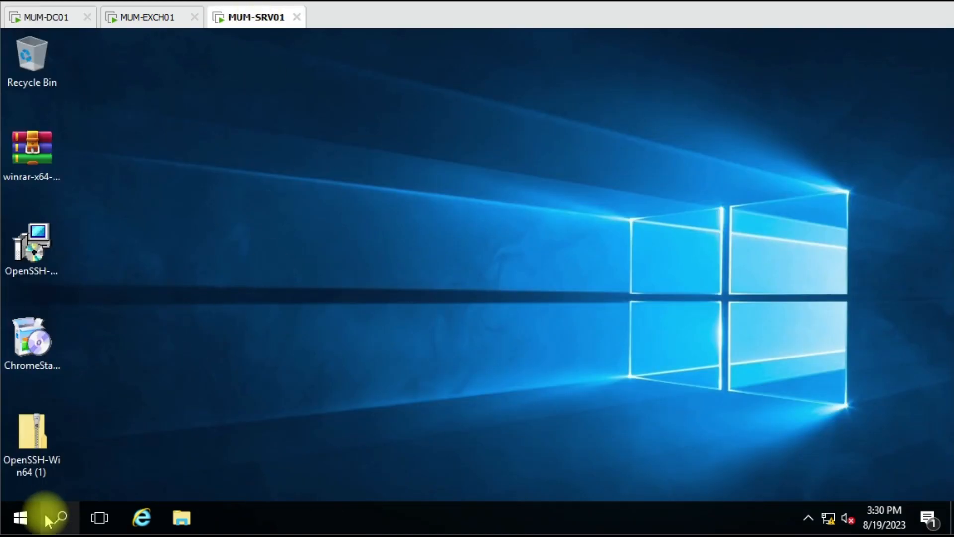
{"action": "mouse_move", "coordinate": [371, 387]}
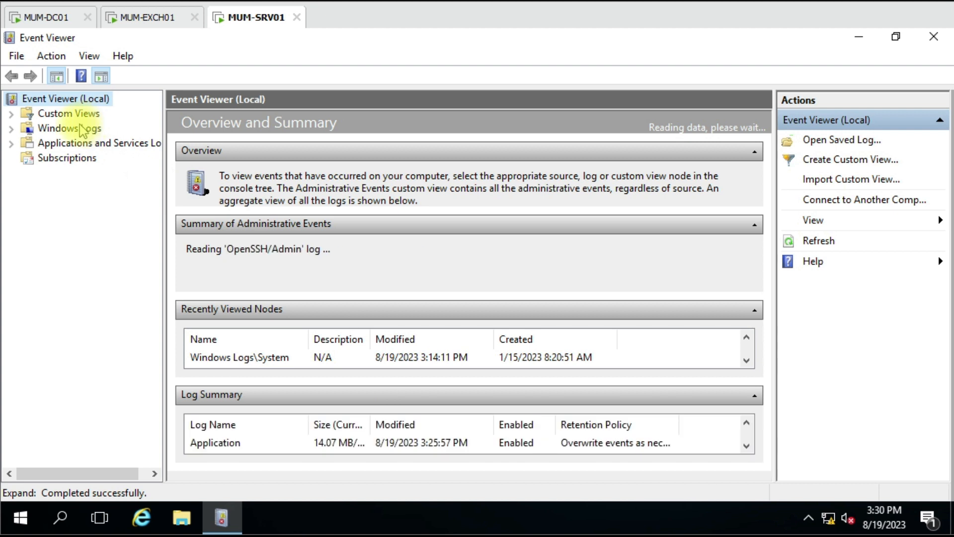
{"action": "left_click", "coordinate": [70, 128]}
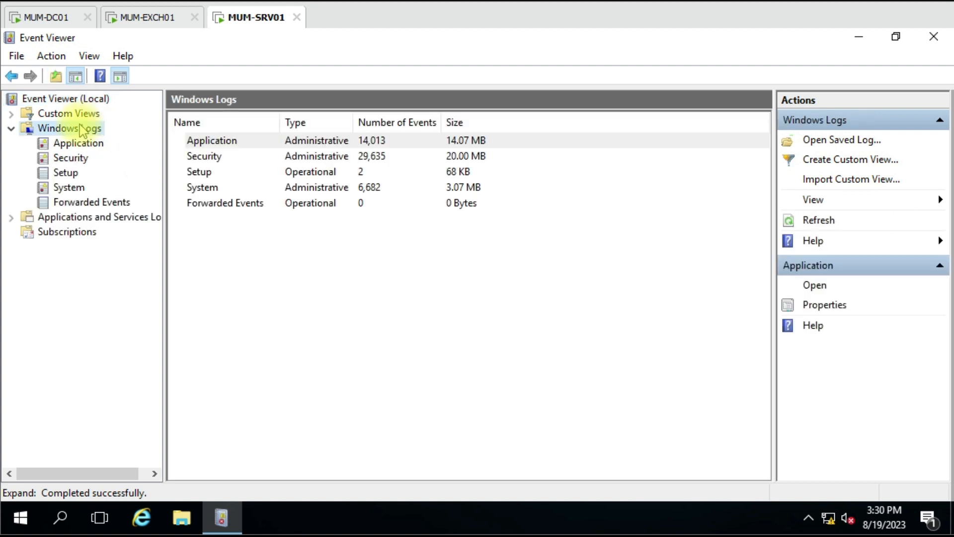
{"action": "mouse_move", "coordinate": [69, 187]}
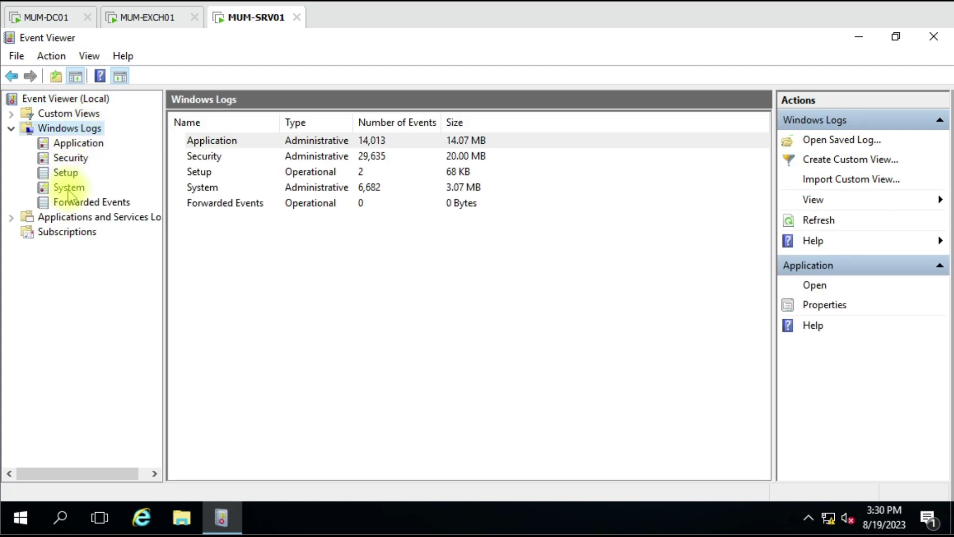
{"action": "left_click", "coordinate": [68, 187]}
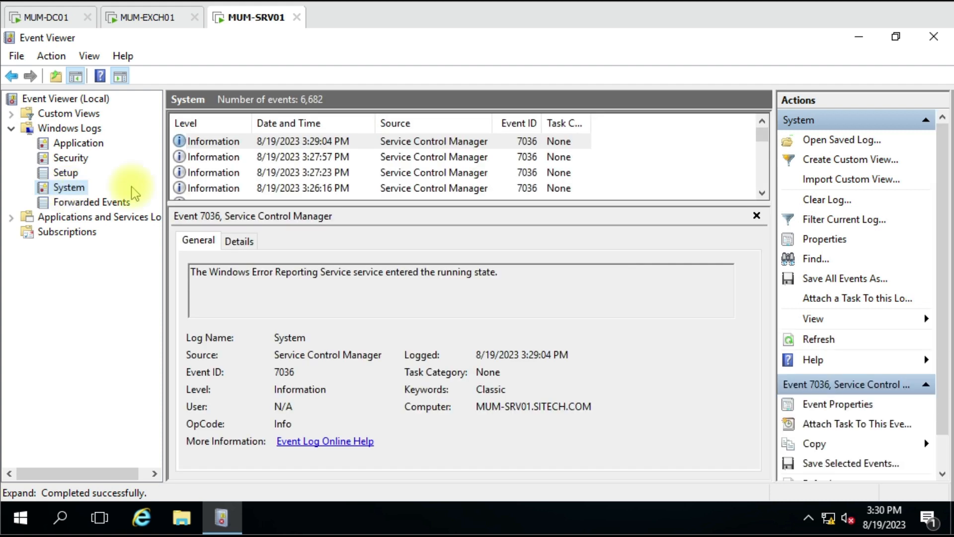
{"action": "mouse_move", "coordinate": [844, 219]}
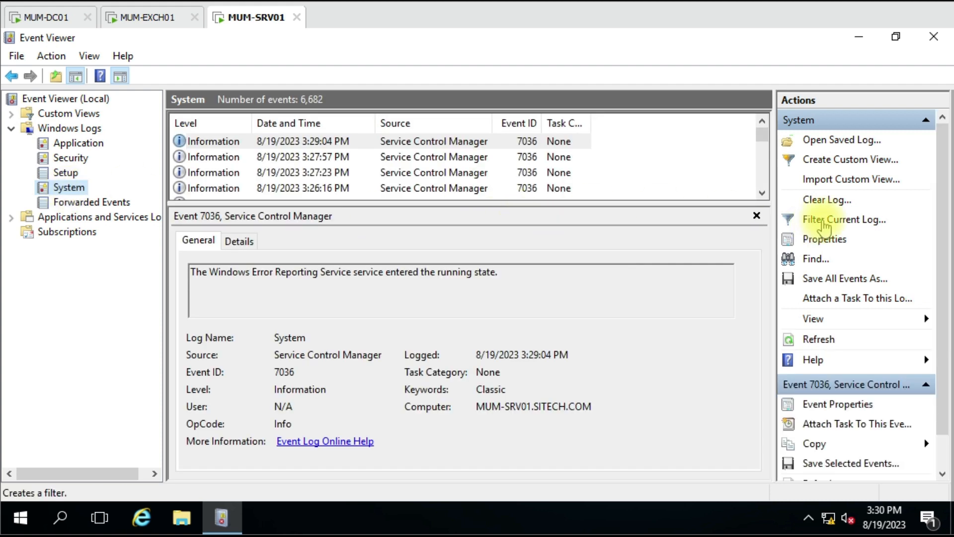
- Filter the current System log to event IDs 41,1074,6008 and apply the filter
{"action": "left_click", "coordinate": [844, 218]}
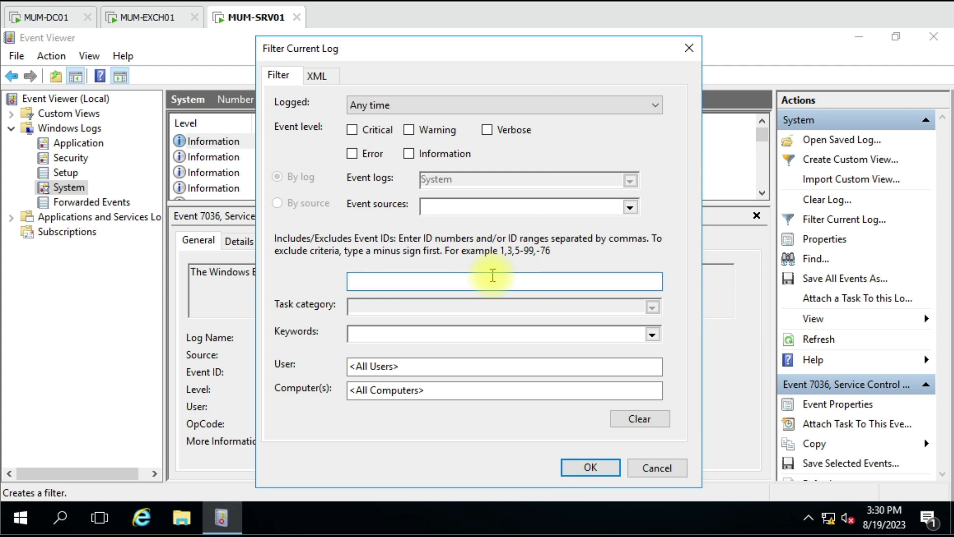
{"action": "type", "text": "41"}
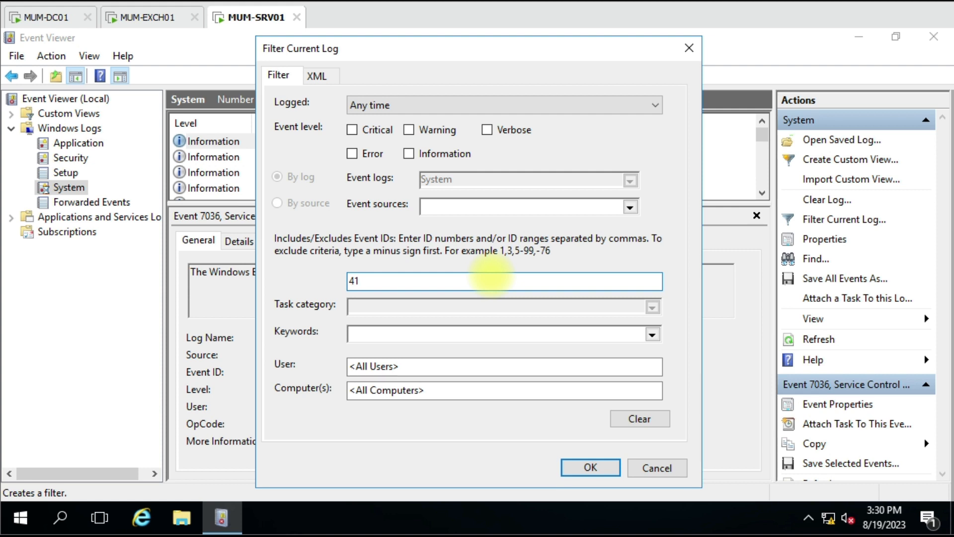
{"action": "type", "text": ","}
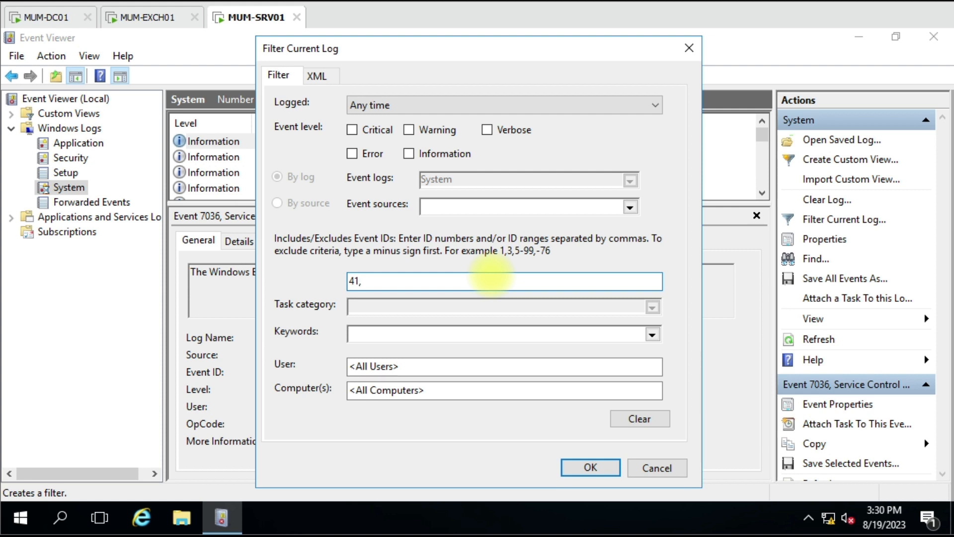
{"action": "type", "text": "1074"}
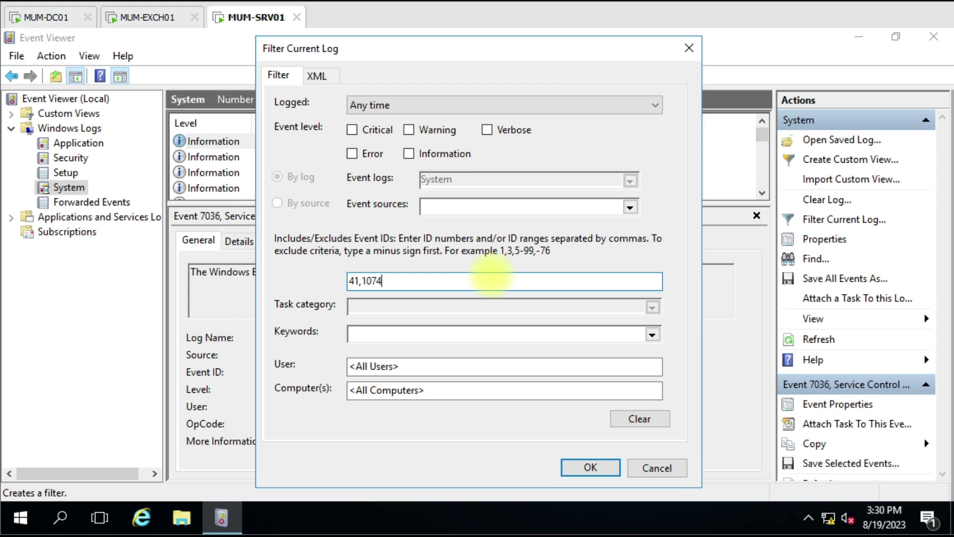
{"action": "type", "text": ",600"}
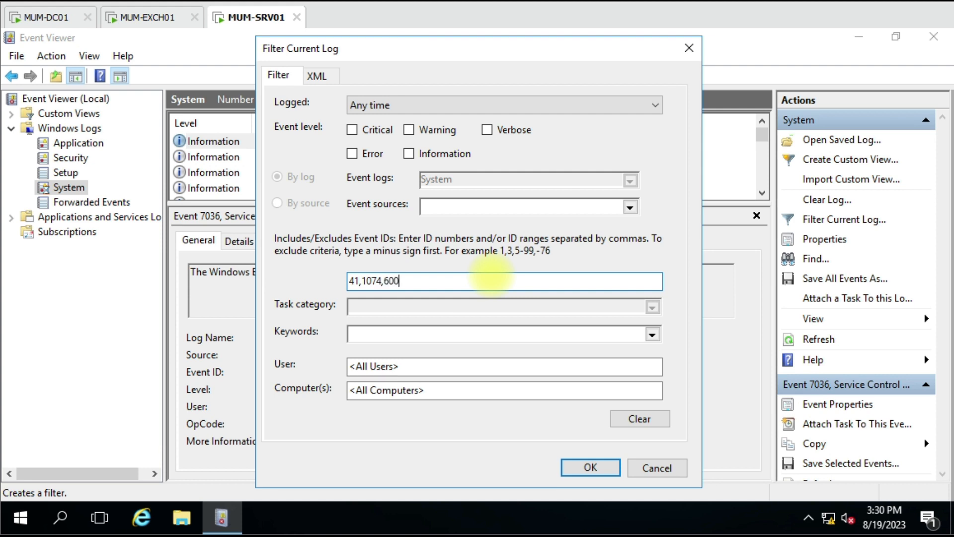
{"action": "type", "text": "8"}
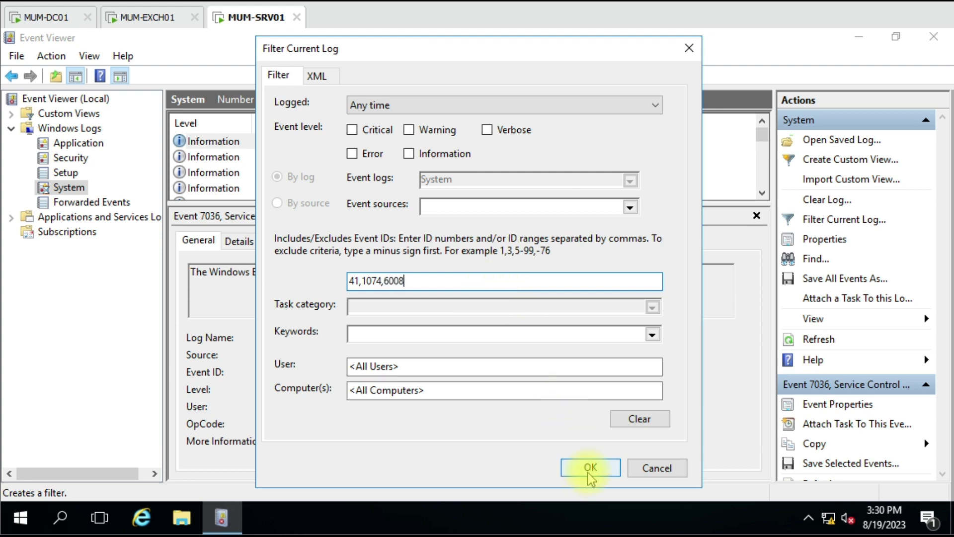
{"action": "left_click", "coordinate": [589, 468]}
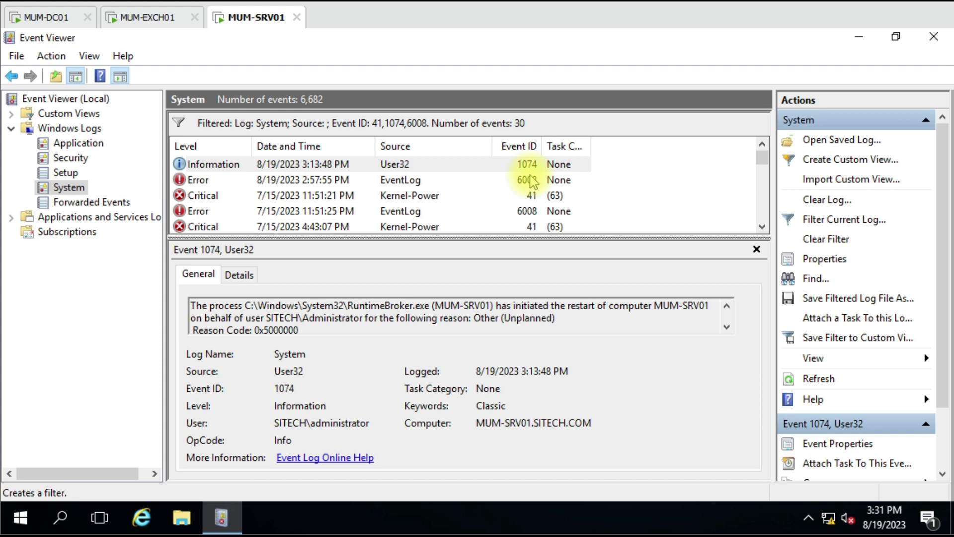
{"action": "mouse_move", "coordinate": [508, 177]}
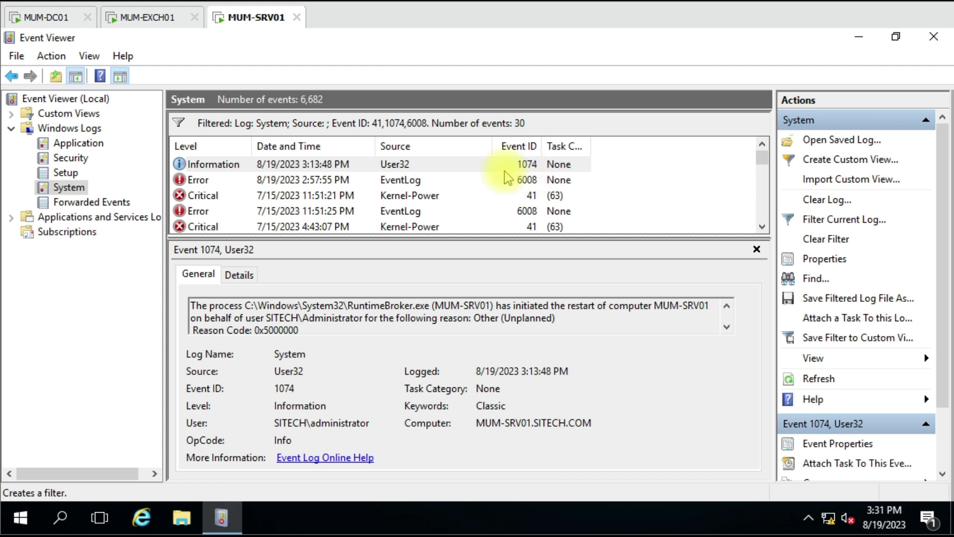
{"action": "mouse_move", "coordinate": [456, 181]}
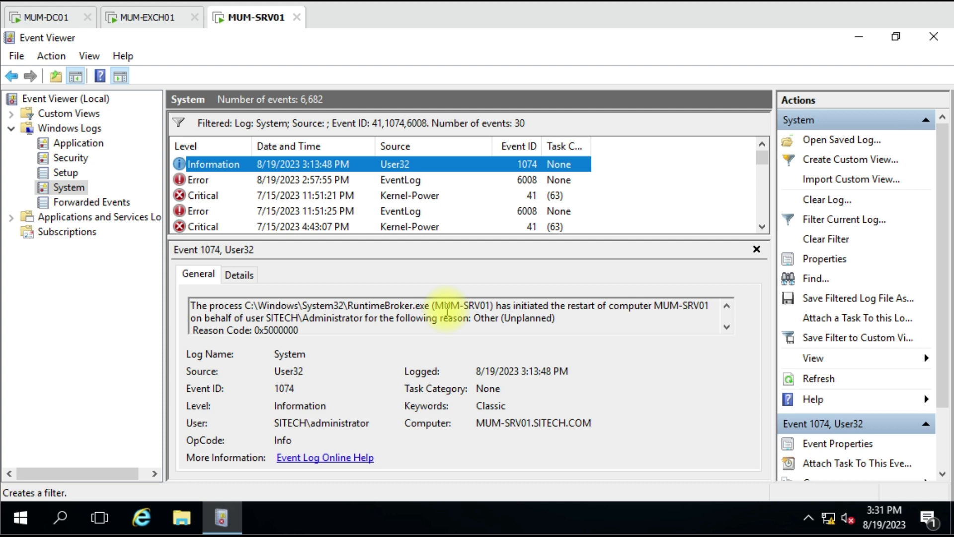
{"action": "mouse_move", "coordinate": [616, 309]}
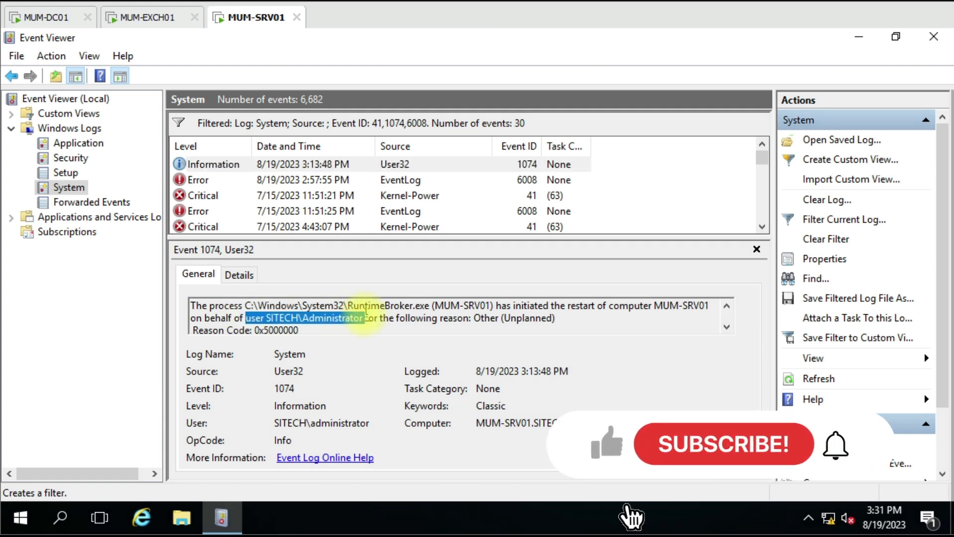
{"action": "mouse_move", "coordinate": [728, 453]}
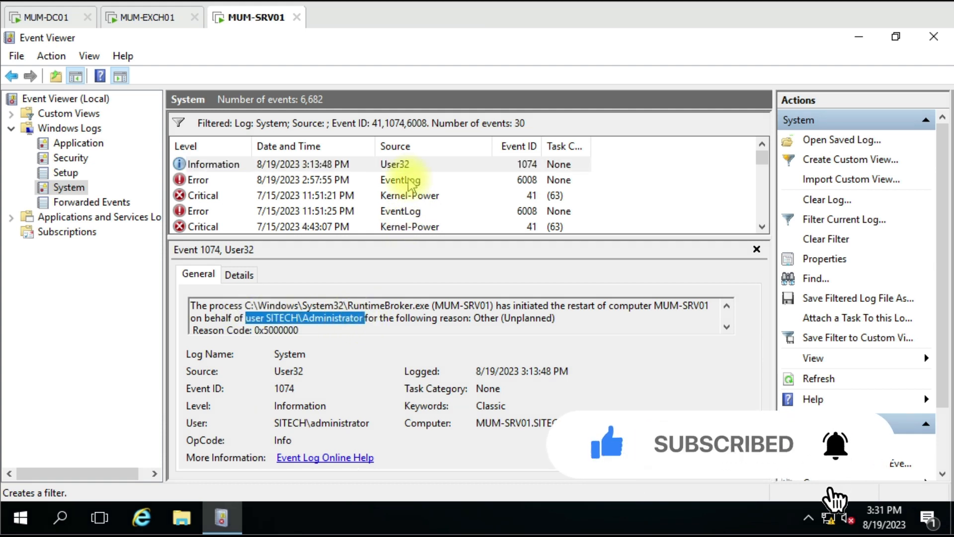
- Show the details of the Error 6008 EventLog unexpected-shutdown event
{"action": "left_click", "coordinate": [396, 180]}
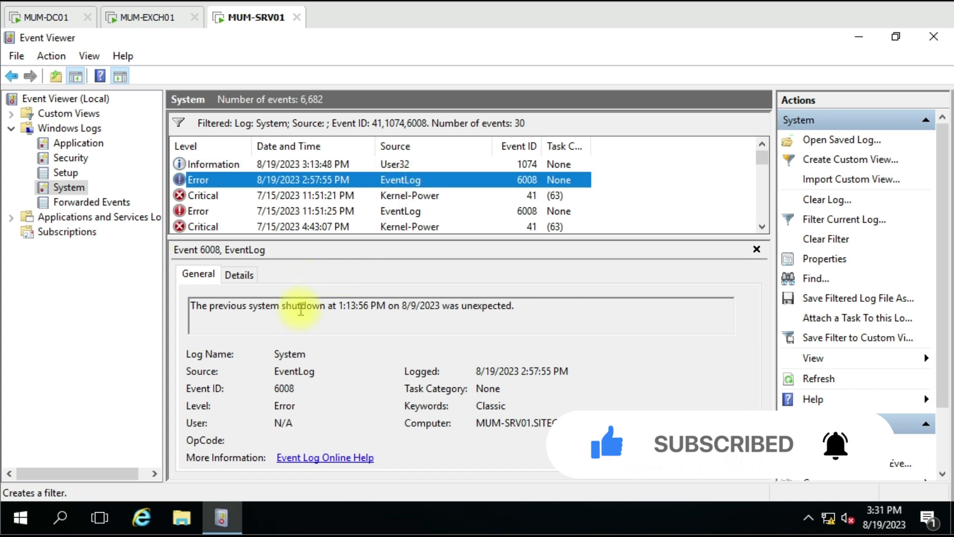
{"action": "mouse_move", "coordinate": [472, 305]}
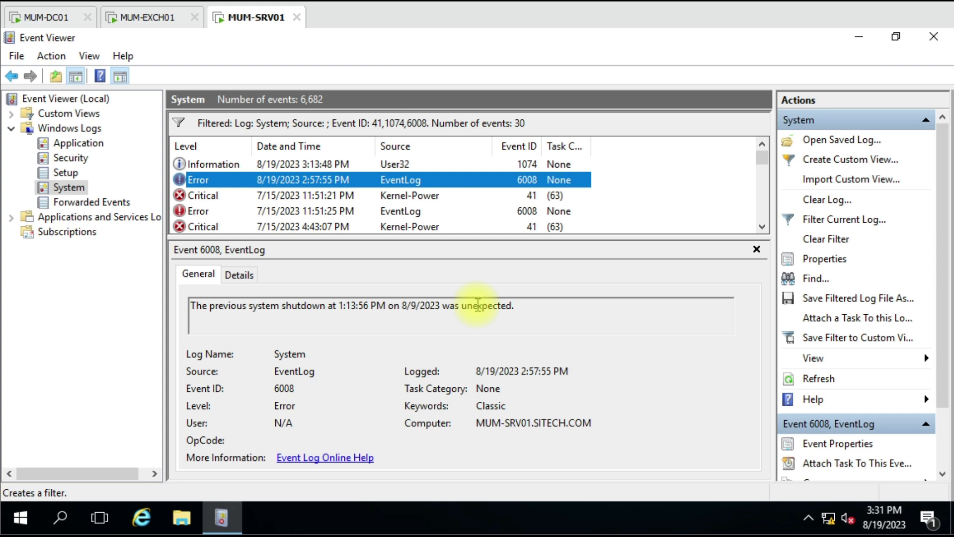
{"action": "mouse_move", "coordinate": [430, 204]}
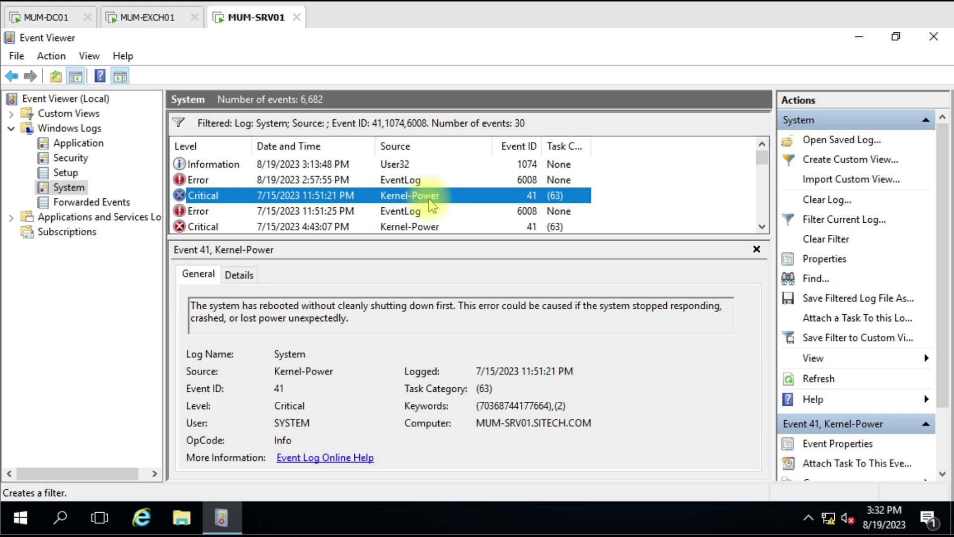
{"action": "mouse_move", "coordinate": [121, 56]}
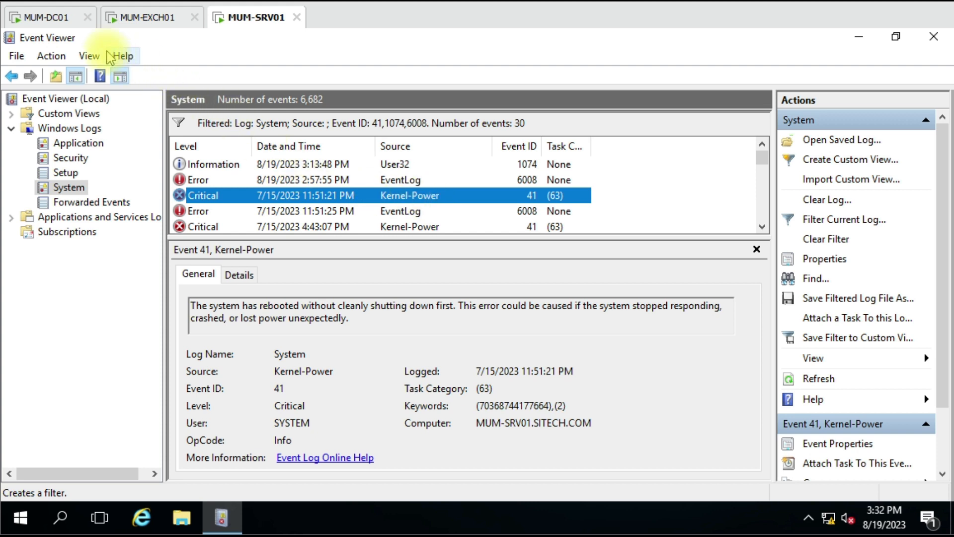
{"action": "mouse_move", "coordinate": [260, 211]}
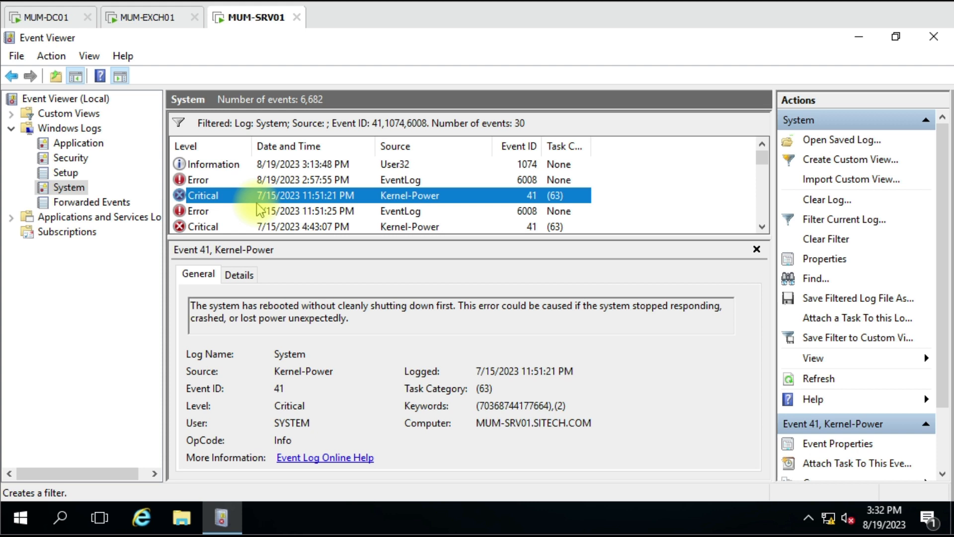
- View the MUM-EXCH01 session, then return to MUM-DC01 with SystemReboot.ps1 in PowerShell ISE
{"action": "left_click", "coordinate": [150, 17]}
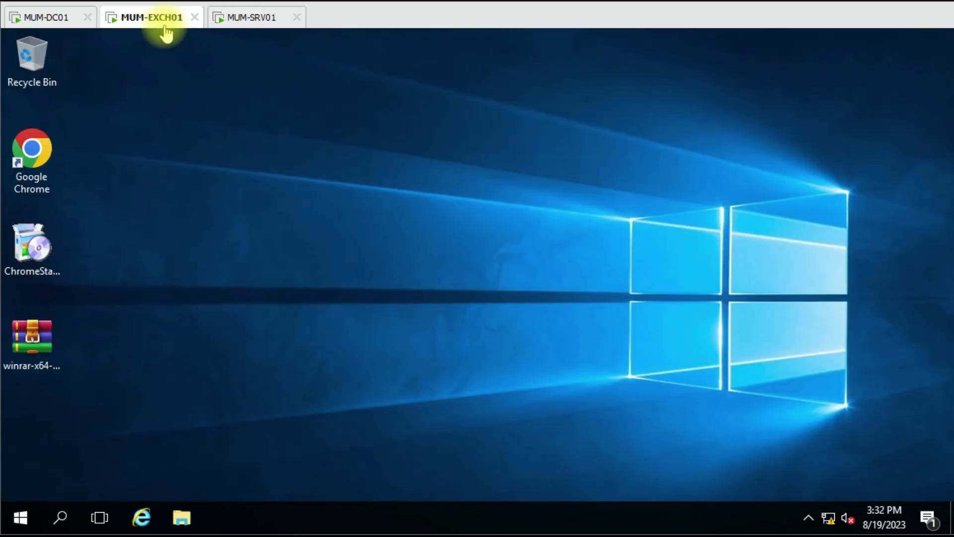
{"action": "mouse_move", "coordinate": [295, 157]}
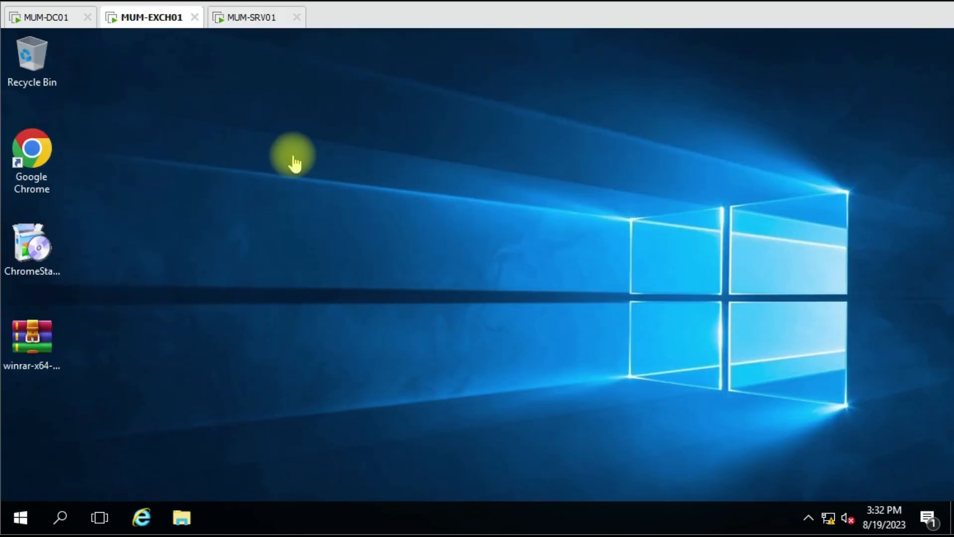
{"action": "mouse_move", "coordinate": [226, 67]}
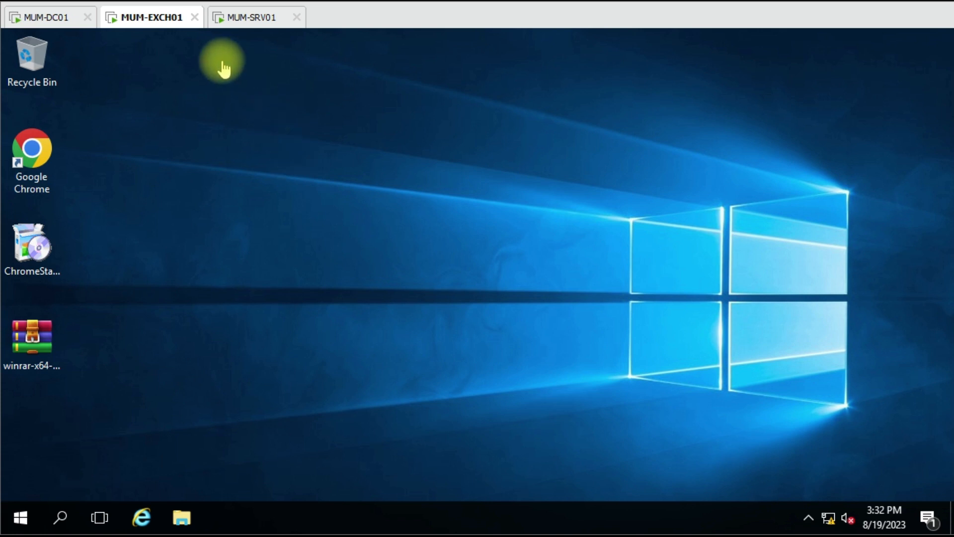
{"action": "mouse_move", "coordinate": [441, 149]}
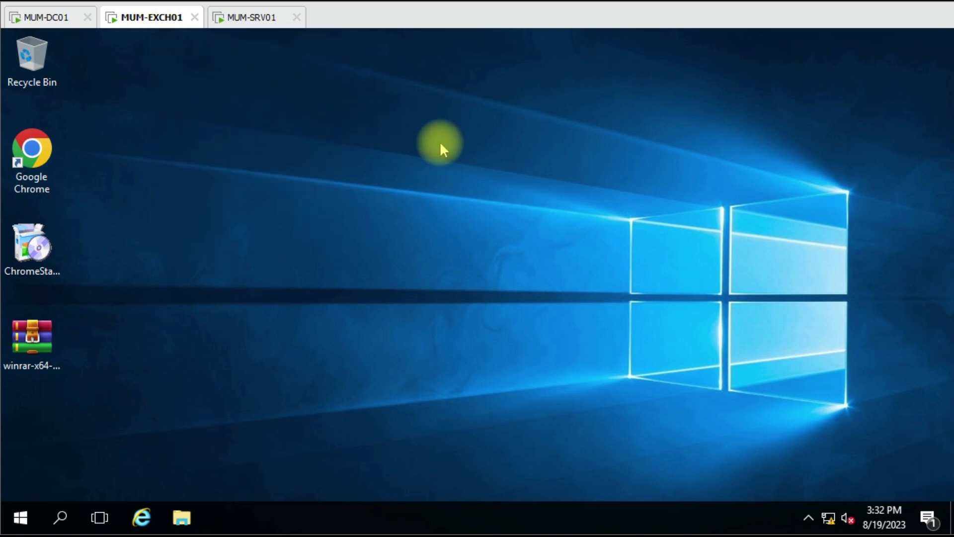
{"action": "left_click", "coordinate": [44, 17]}
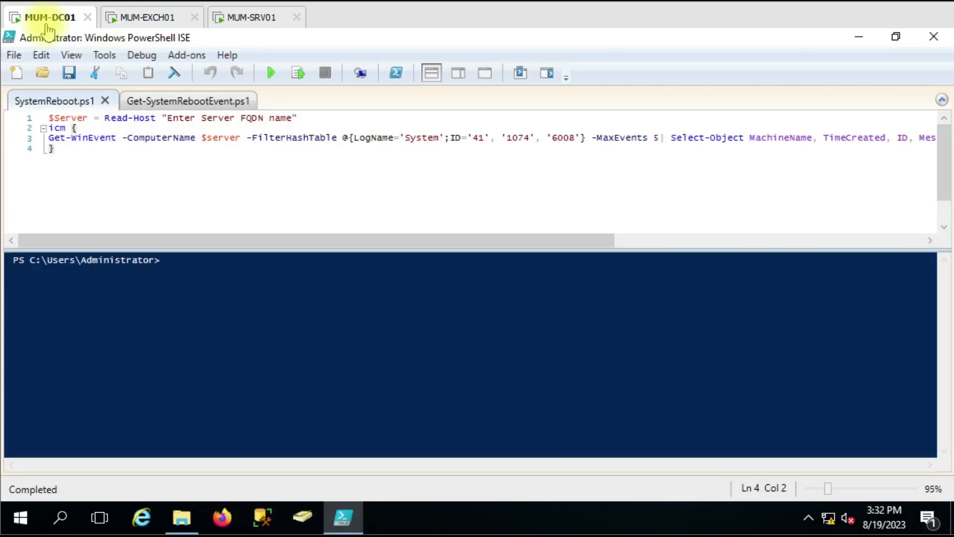
{"action": "mouse_move", "coordinate": [210, 180]}
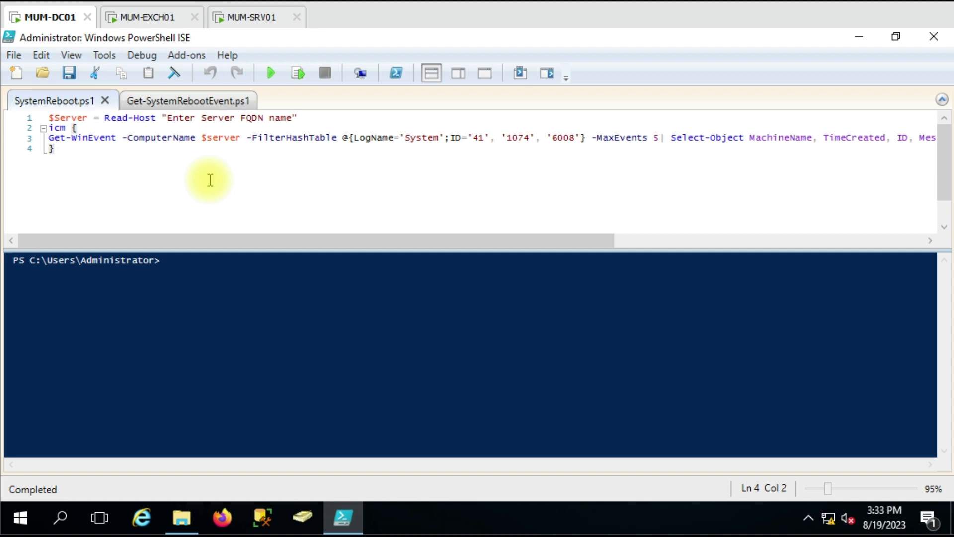
{"action": "mouse_move", "coordinate": [189, 115]}
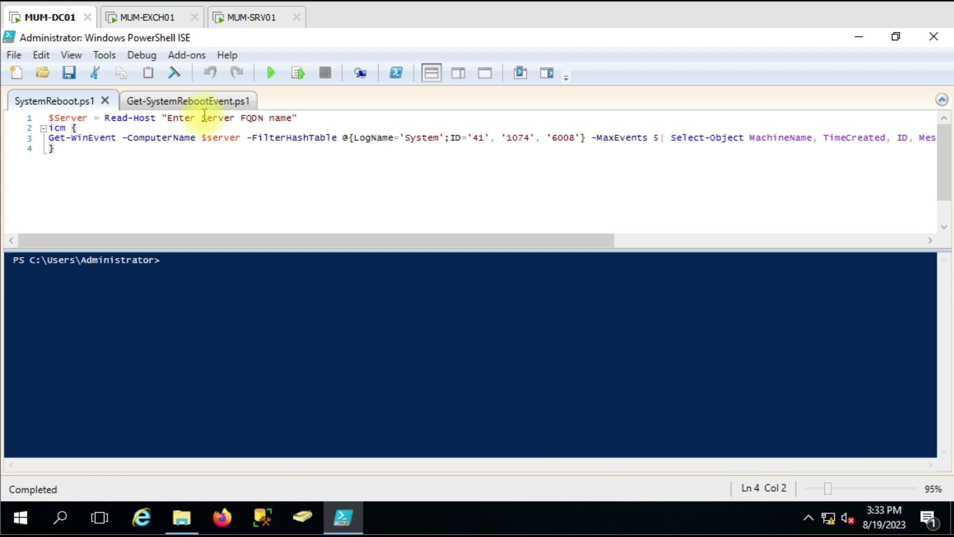
{"action": "left_click", "coordinate": [64, 128]}
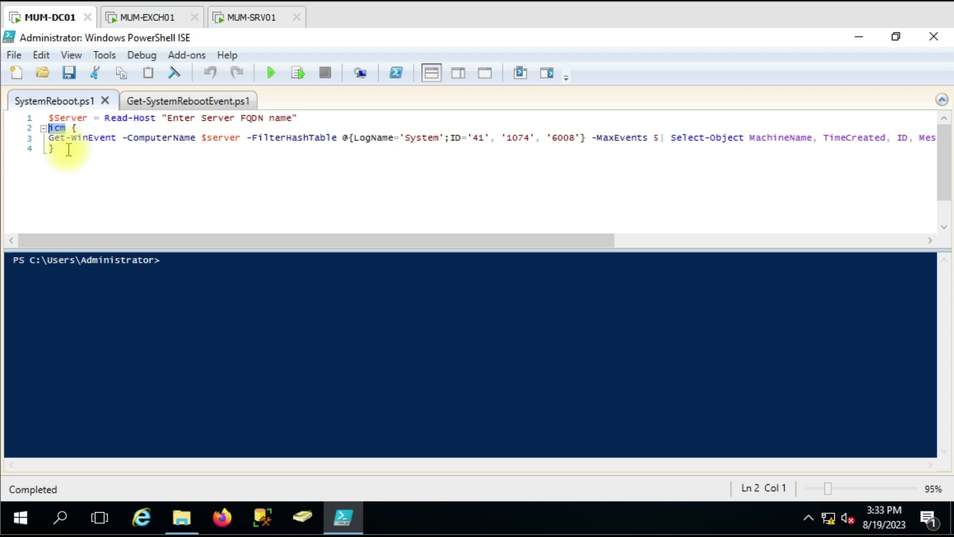
{"action": "mouse_move", "coordinate": [187, 144]}
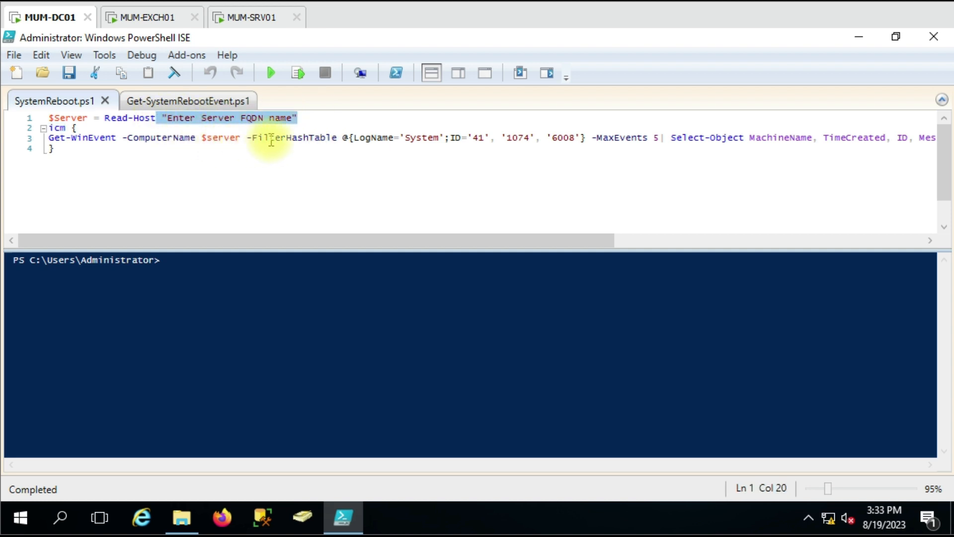
{"action": "mouse_move", "coordinate": [390, 266]}
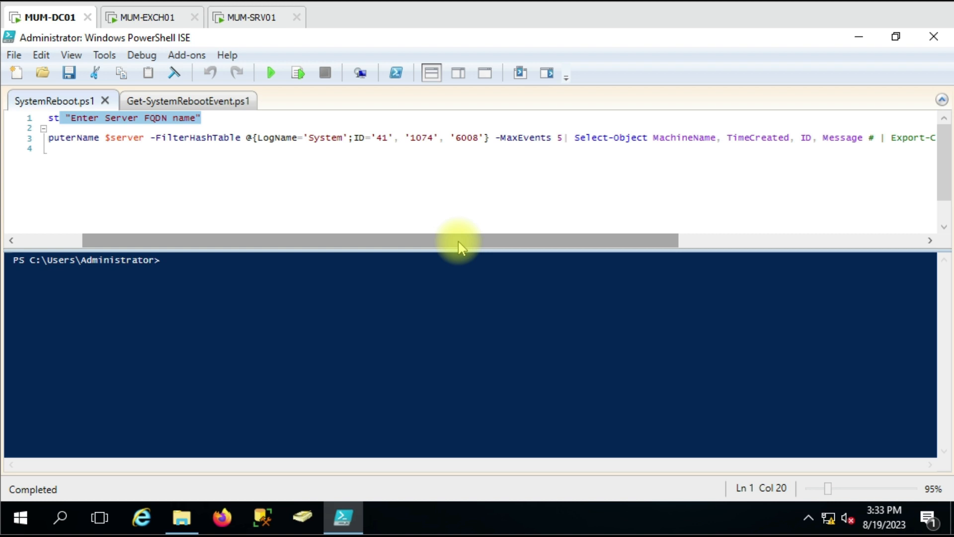
{"action": "mouse_move", "coordinate": [460, 229]}
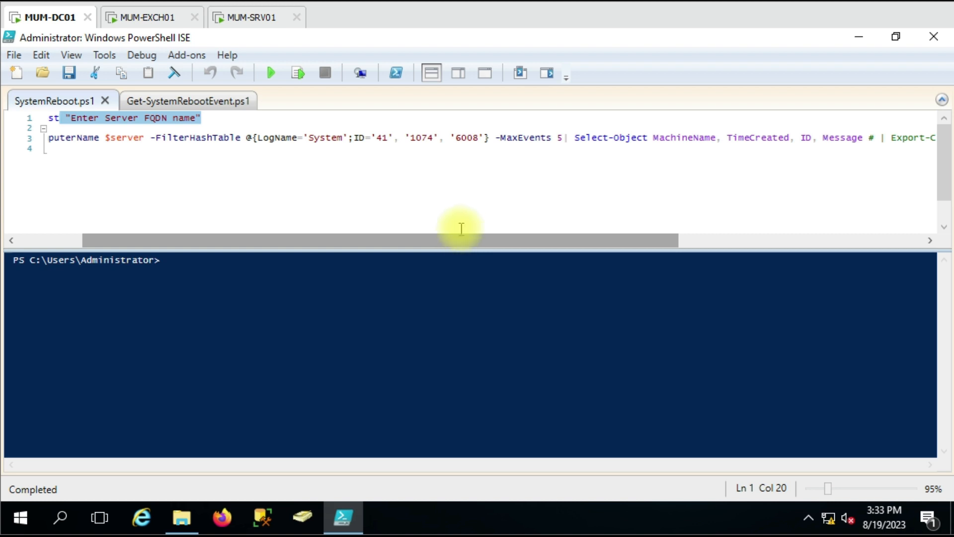
{"action": "mouse_move", "coordinate": [257, 155]}
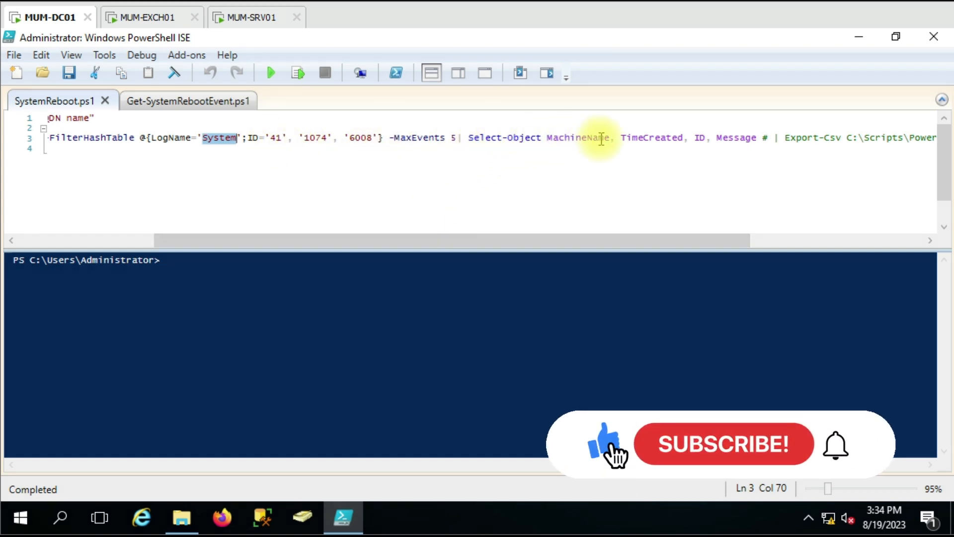
{"action": "mouse_move", "coordinate": [695, 137]}
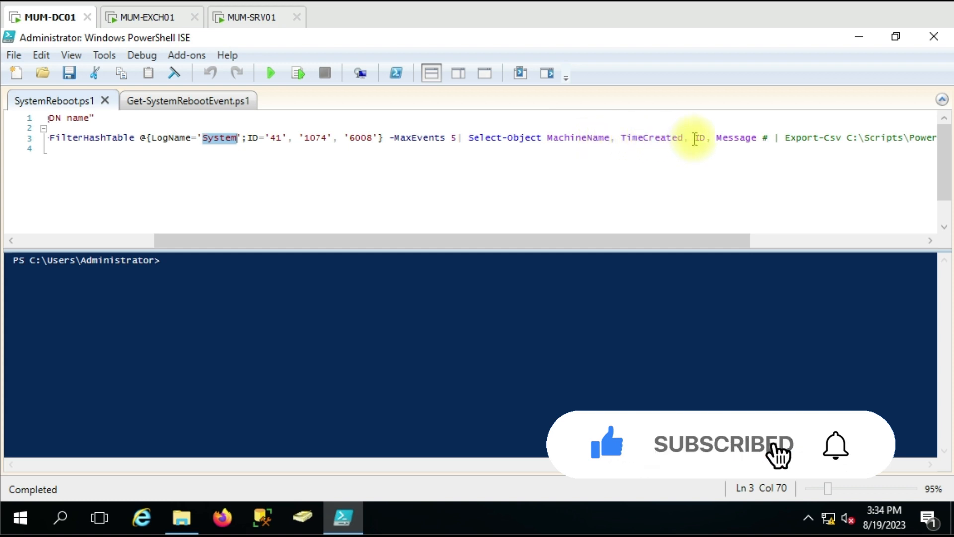
{"action": "mouse_move", "coordinate": [680, 250]}
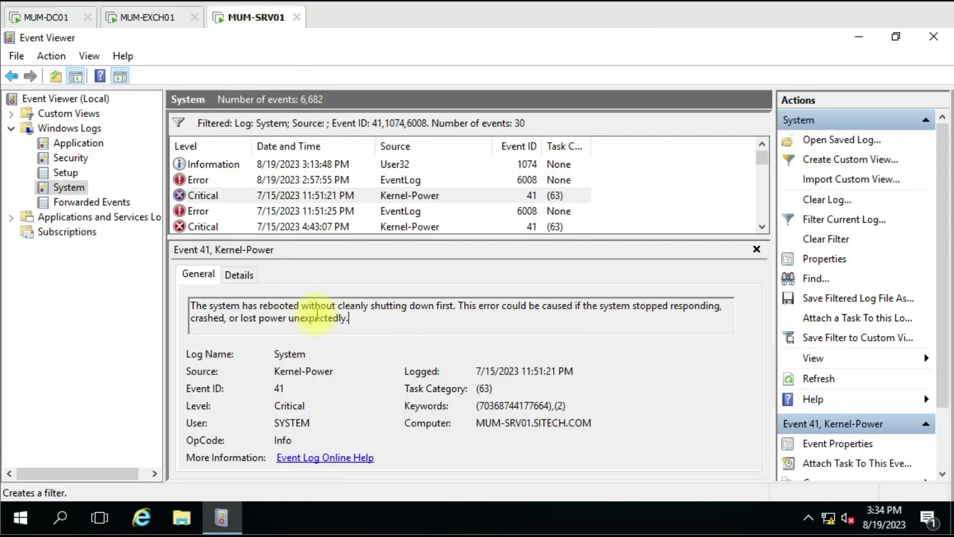
- Select the whole Kernel-Power 41 description about rebooting without a clean shutdown
{"action": "triple_click", "coordinate": [426, 306]}
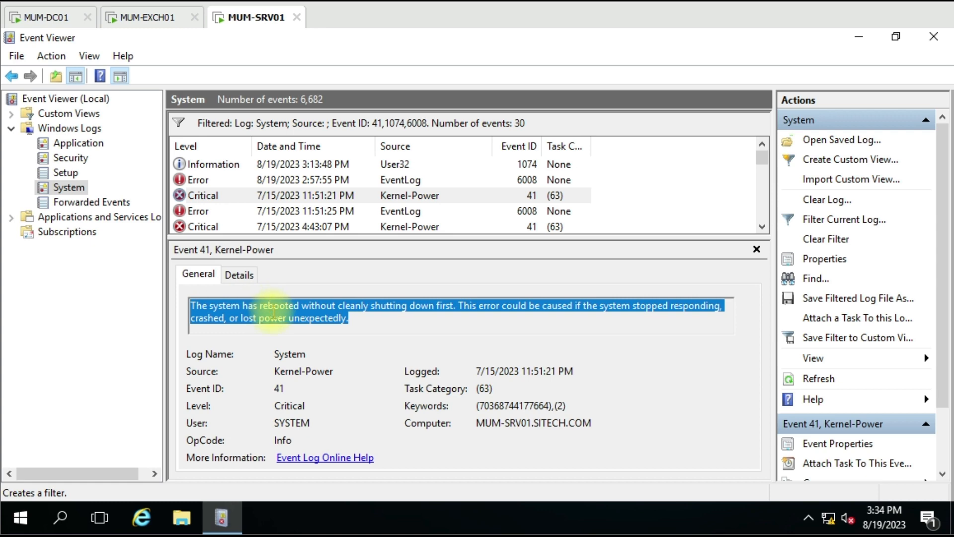
{"action": "mouse_move", "coordinate": [40, 17]}
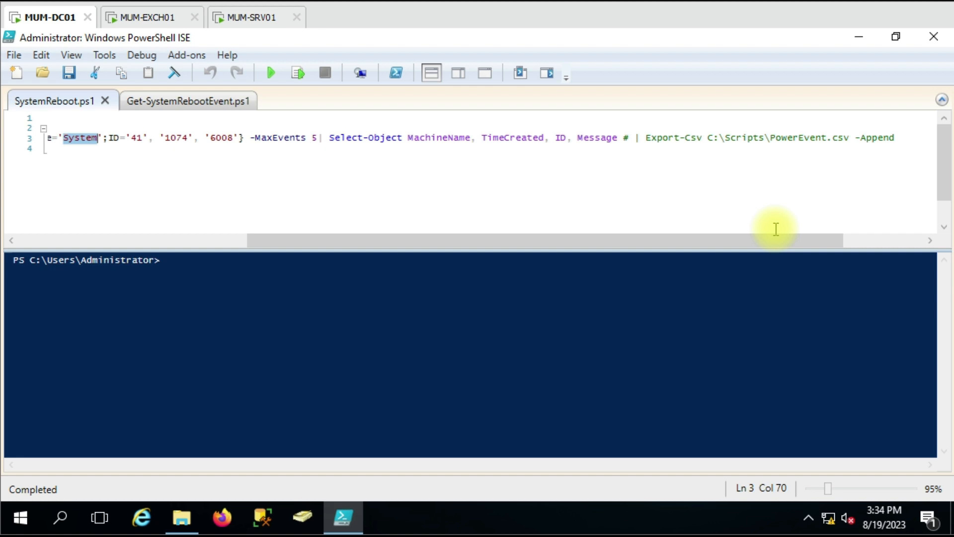
{"action": "mouse_move", "coordinate": [769, 229]}
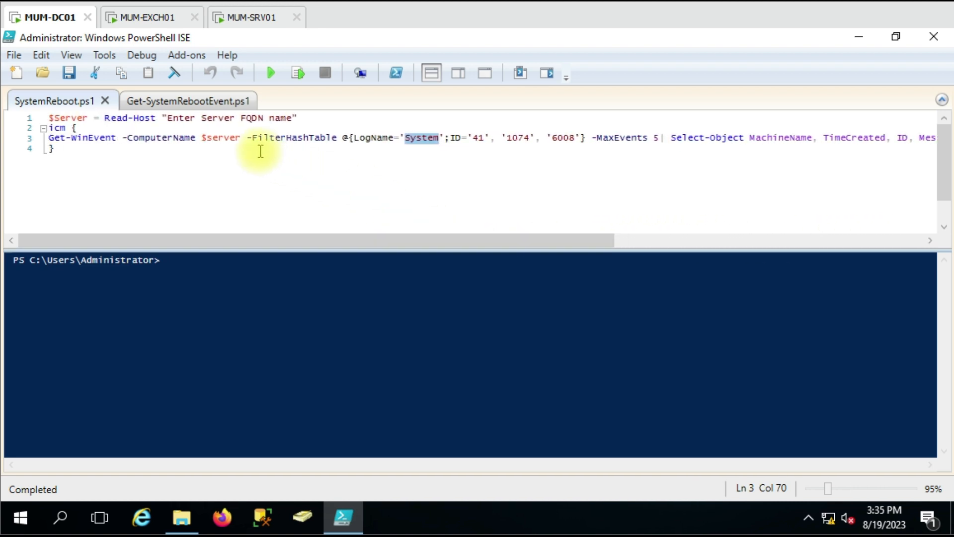
{"action": "mouse_move", "coordinate": [269, 72]}
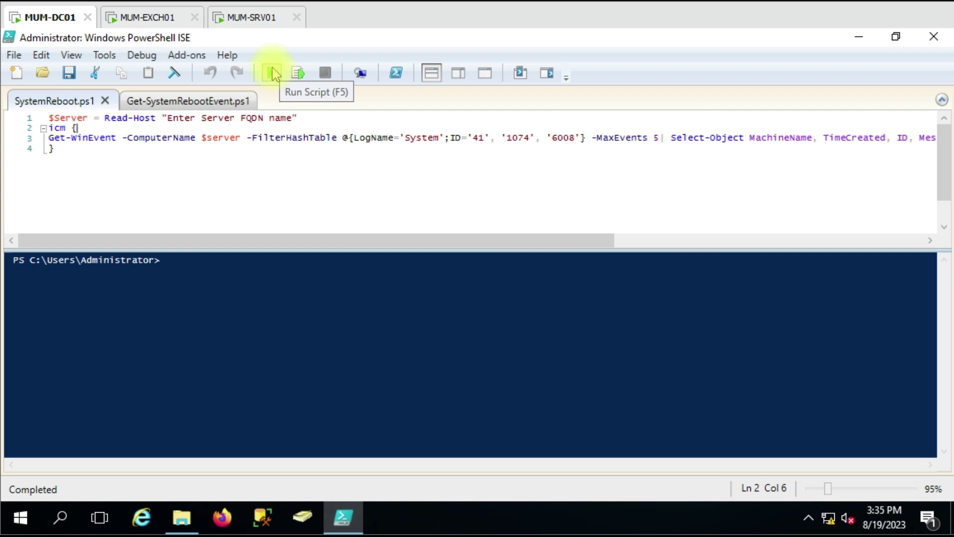
- Run SystemReboot.ps1 once as an untrusted script against mum-exch01
{"action": "left_click", "coordinate": [270, 73]}
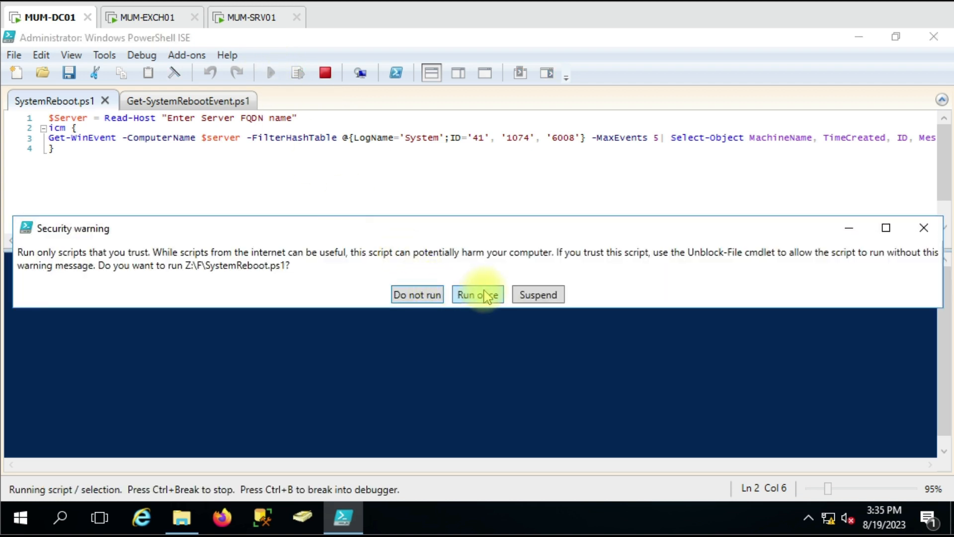
{"action": "left_click", "coordinate": [477, 295]}
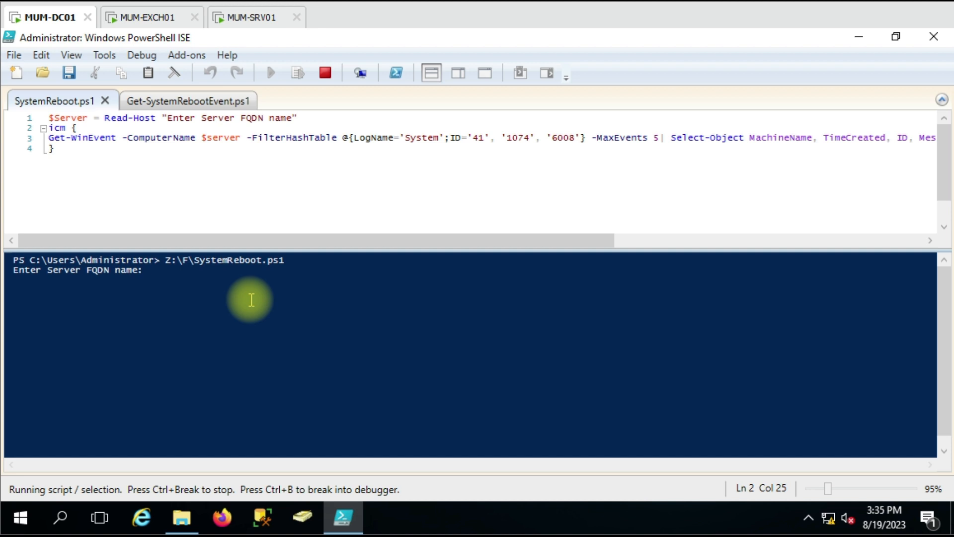
{"action": "type", "text": "mum-"}
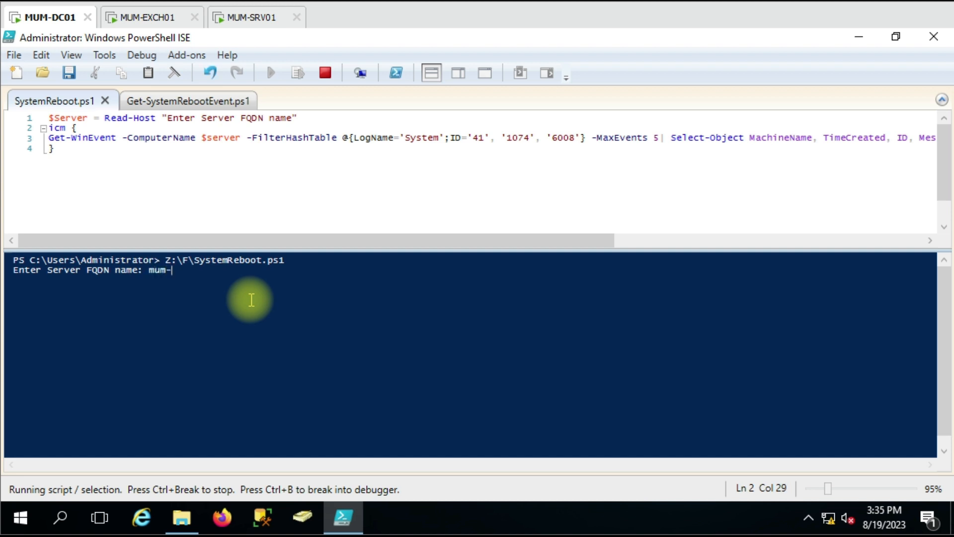
{"action": "type", "text": "exch01"}
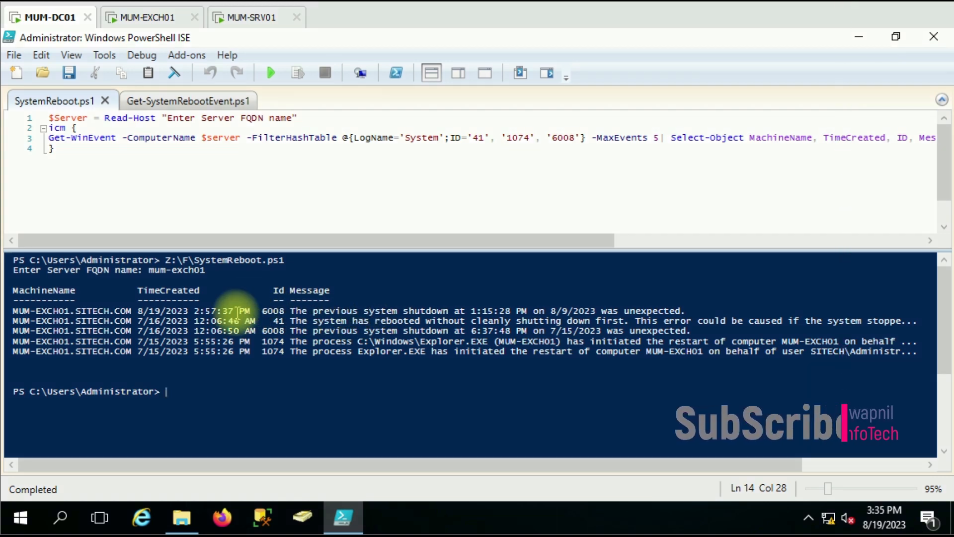
{"action": "mouse_move", "coordinate": [453, 310]}
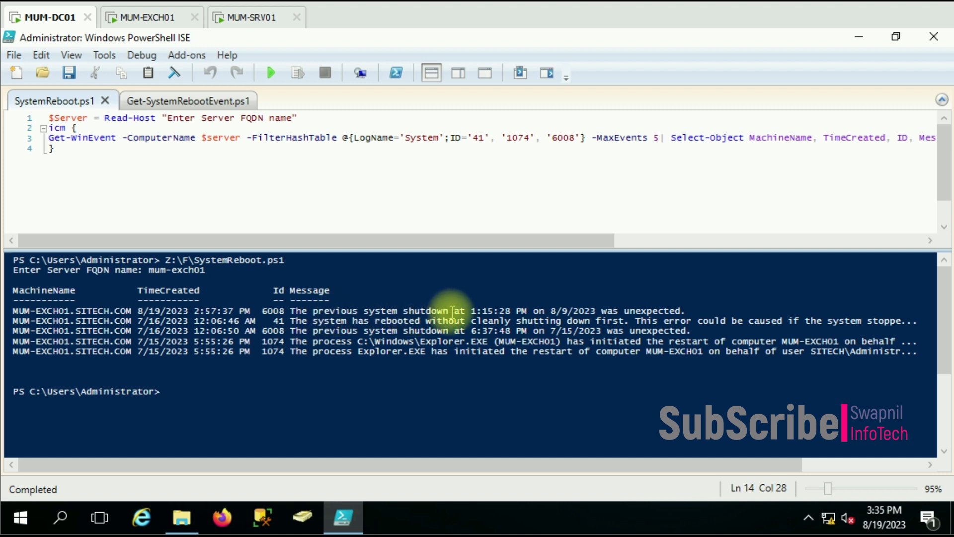
{"action": "mouse_move", "coordinate": [657, 310]}
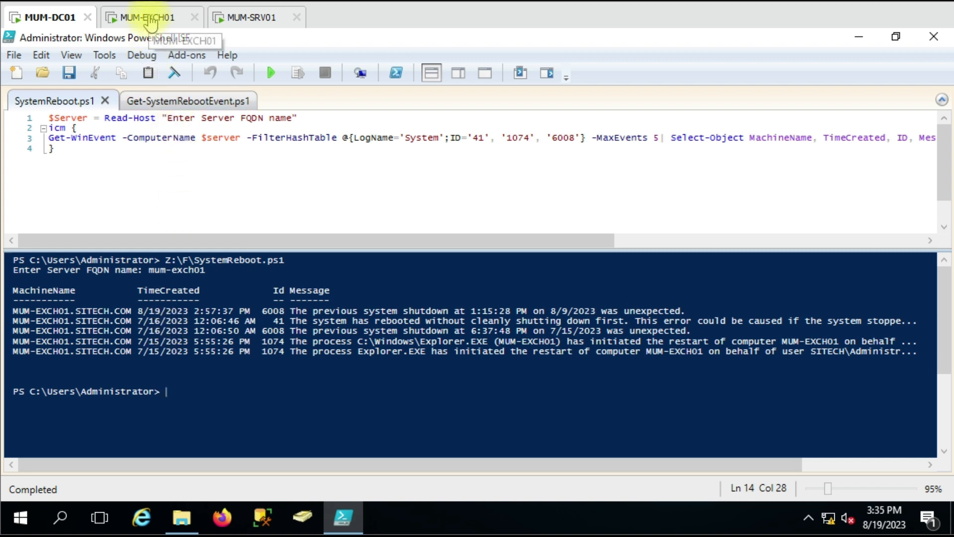
- Run SystemReboot.ps1 again against mum-srv01 to list its latest reboot events
{"action": "left_click", "coordinate": [255, 16]}
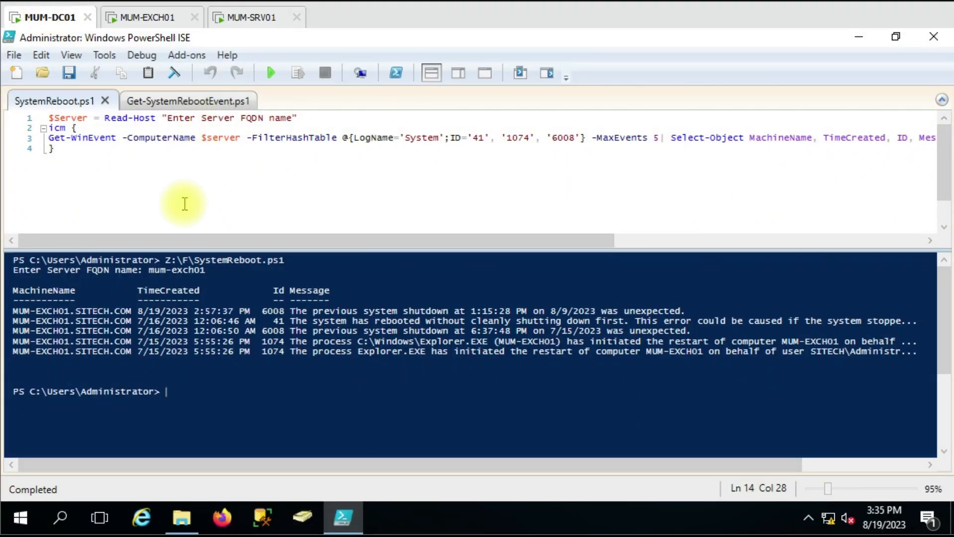
{"action": "mouse_move", "coordinate": [189, 329]}
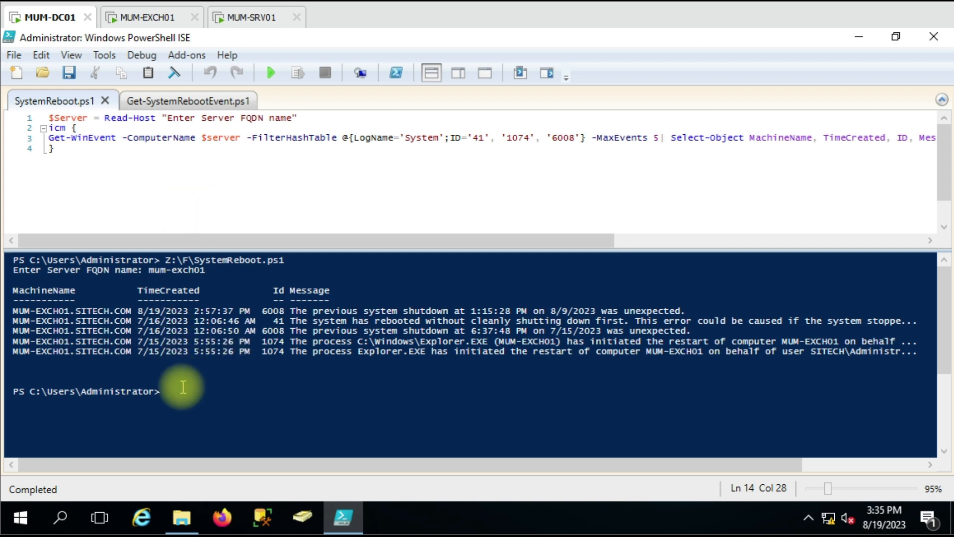
{"action": "left_click", "coordinate": [269, 72]}
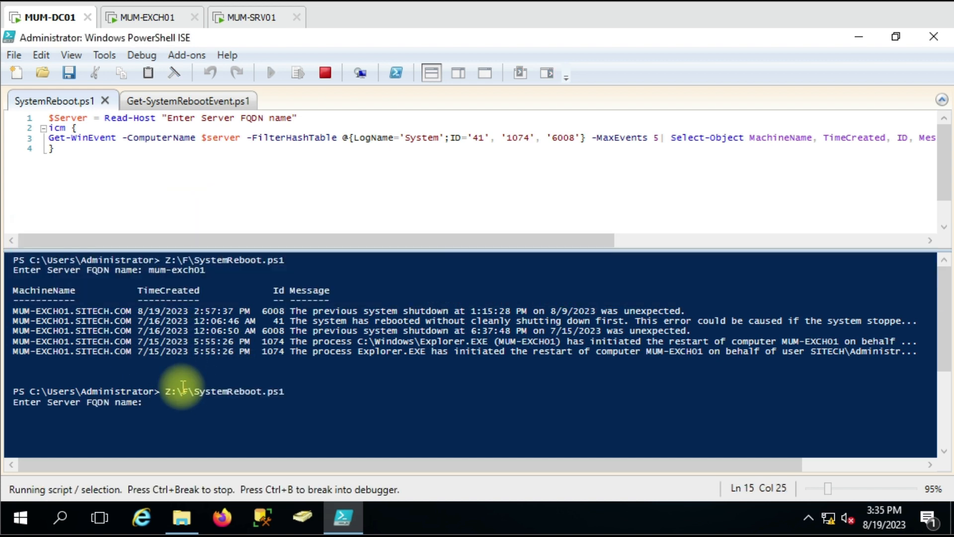
{"action": "type", "text": "mum"}
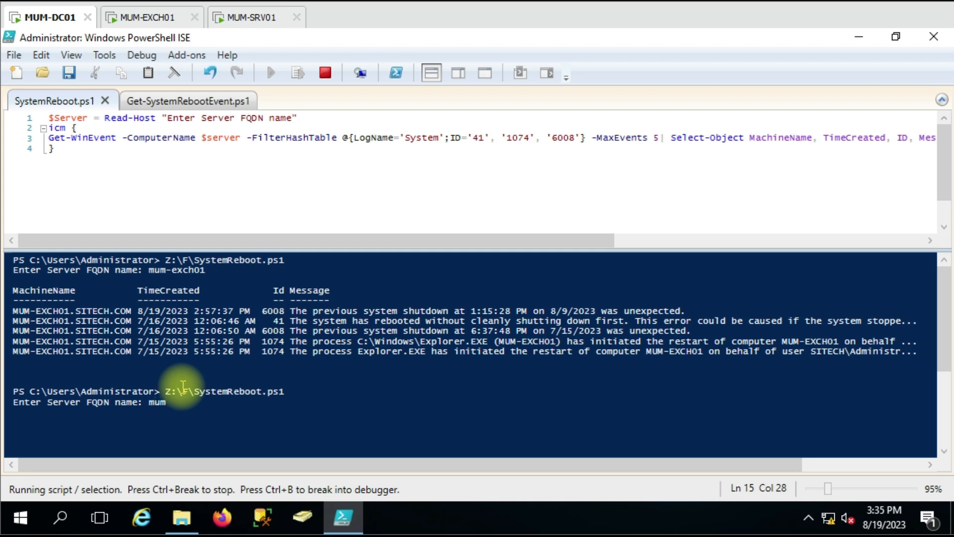
{"action": "type", "text": "-s"}
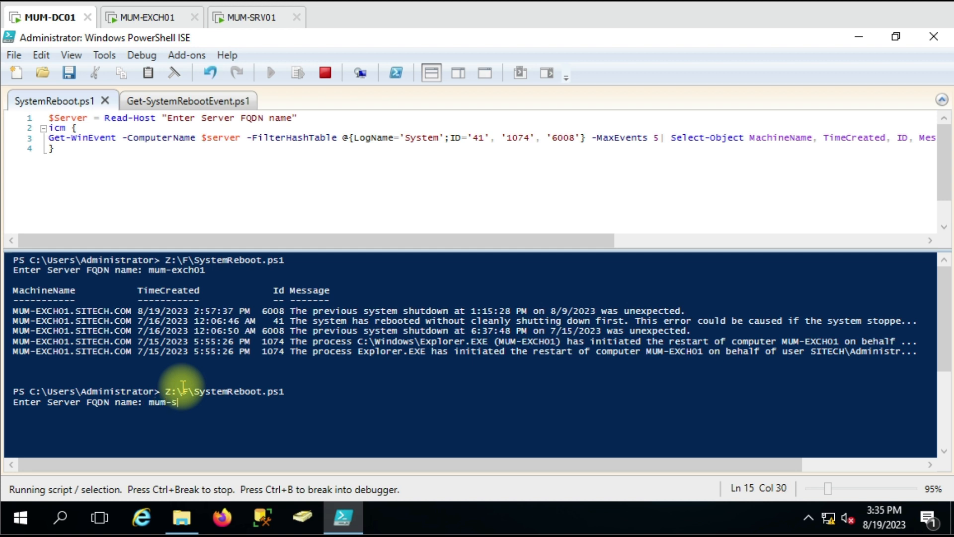
{"action": "type", "text": "rv01"}
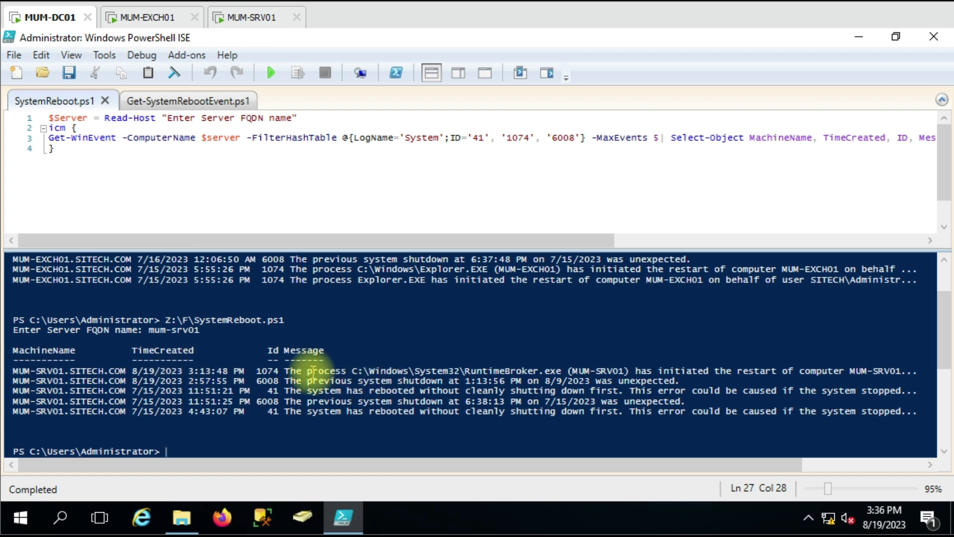
{"action": "mouse_move", "coordinate": [654, 367]}
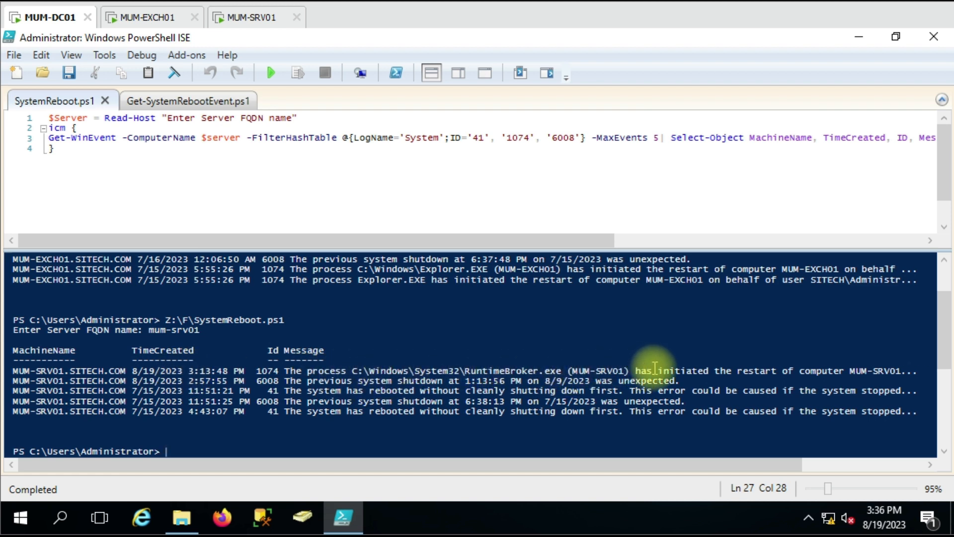
{"action": "mouse_move", "coordinate": [900, 371]}
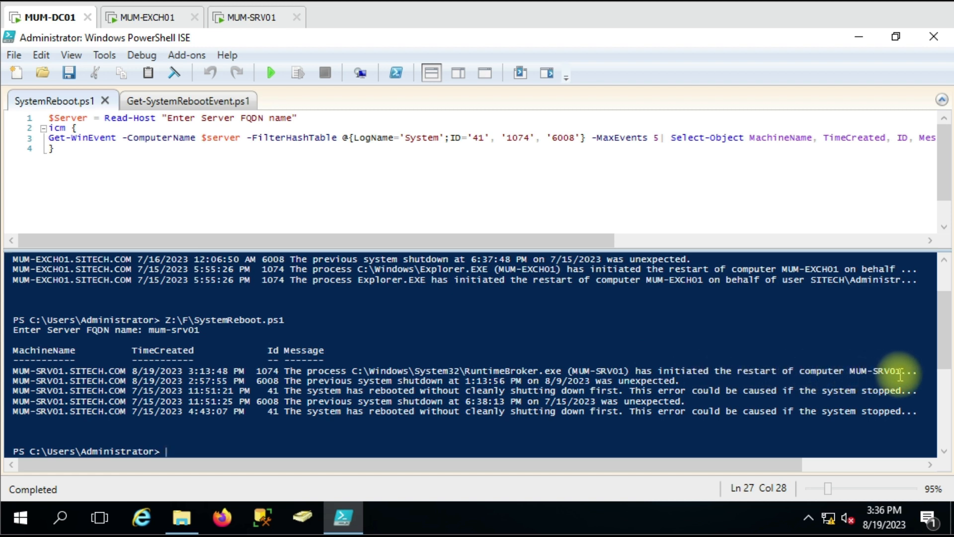
{"action": "mouse_move", "coordinate": [852, 369]}
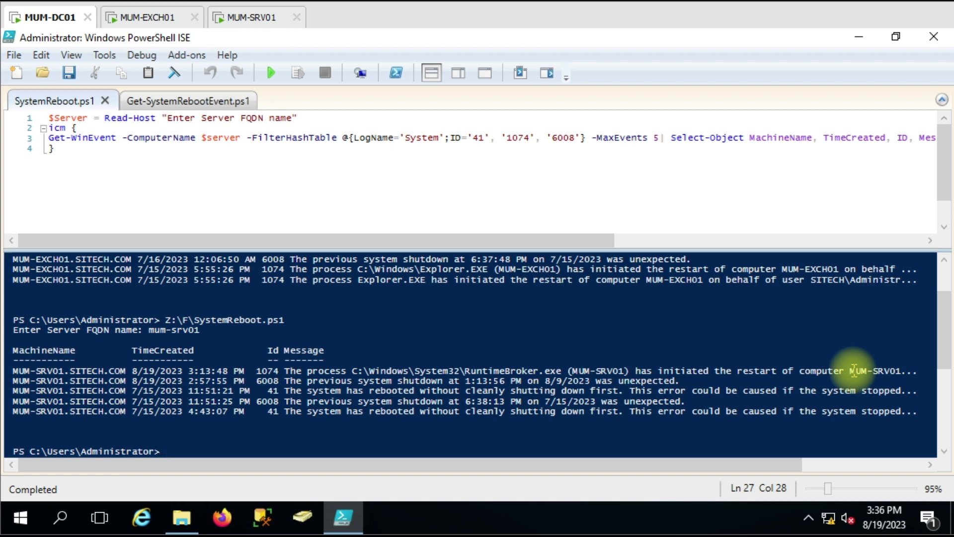
{"action": "mouse_move", "coordinate": [605, 243]}
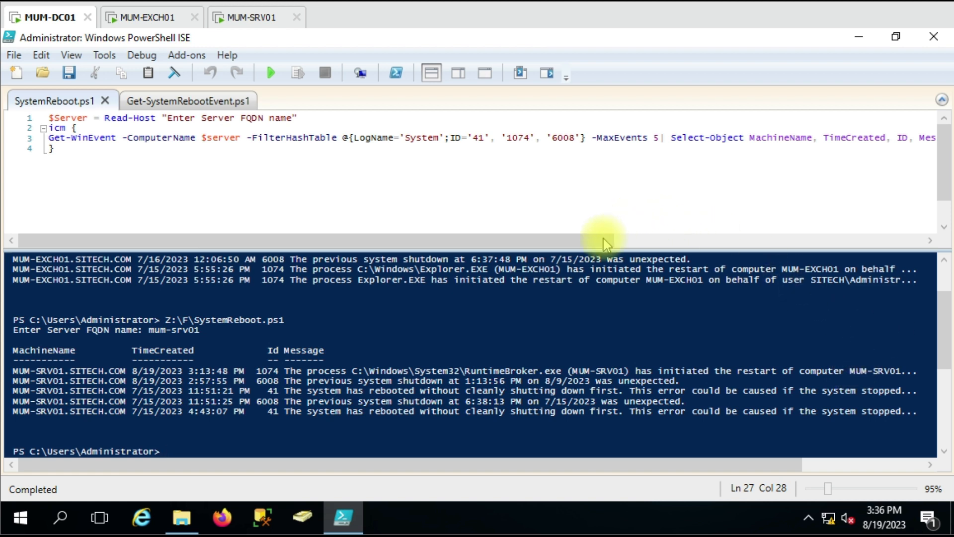
- Rerun the script with Export-Csv PowerEvent.csv enabled against mum-srv01
{"action": "scroll", "scroll_direction": "right", "scroll_amount": 3}
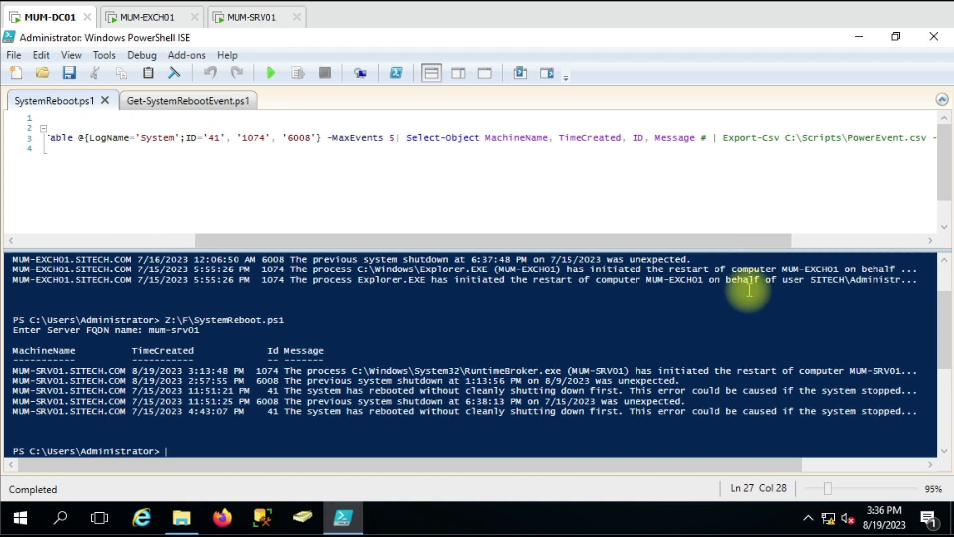
{"action": "mouse_move", "coordinate": [715, 383]}
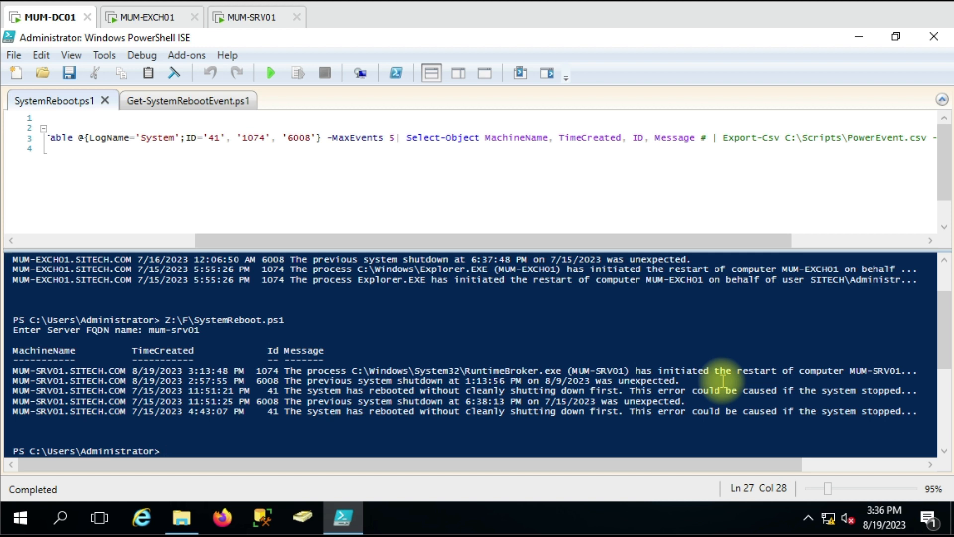
{"action": "mouse_move", "coordinate": [711, 137]}
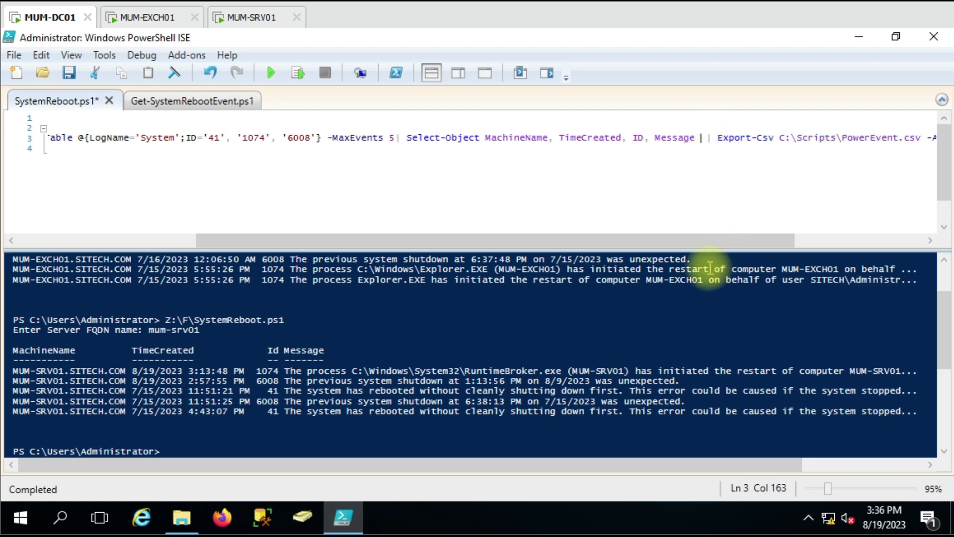
{"action": "left_click", "coordinate": [269, 72]}
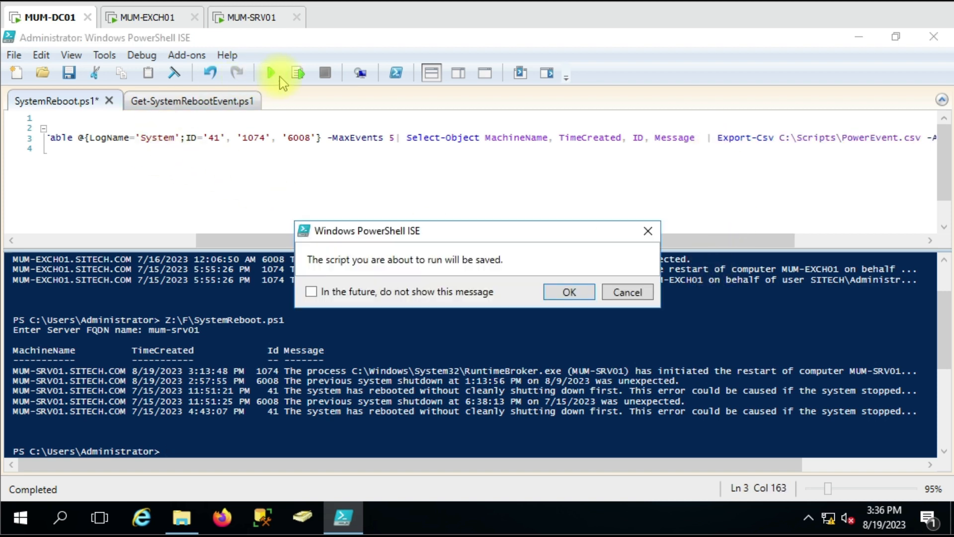
{"action": "left_click", "coordinate": [568, 293]}
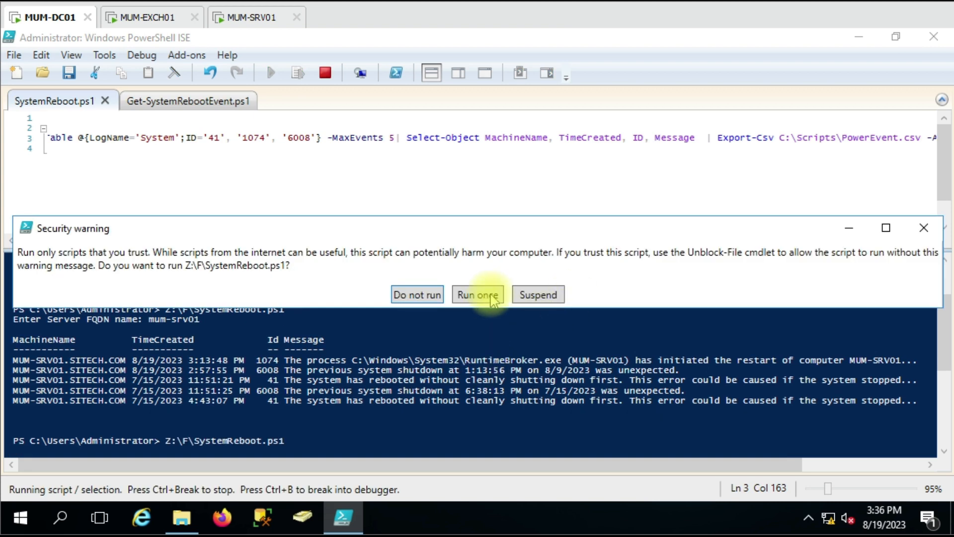
{"action": "left_click", "coordinate": [478, 294]}
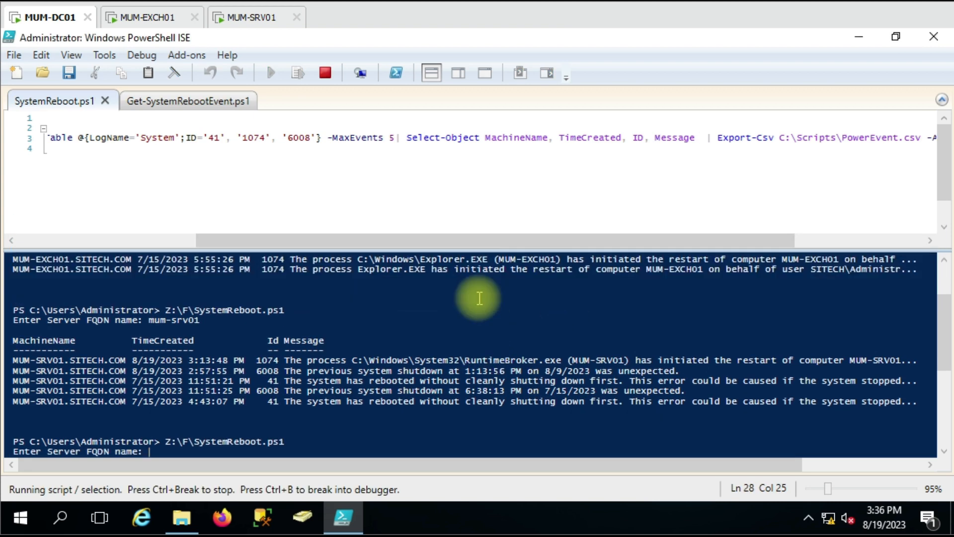
{"action": "type", "text": "mum"}
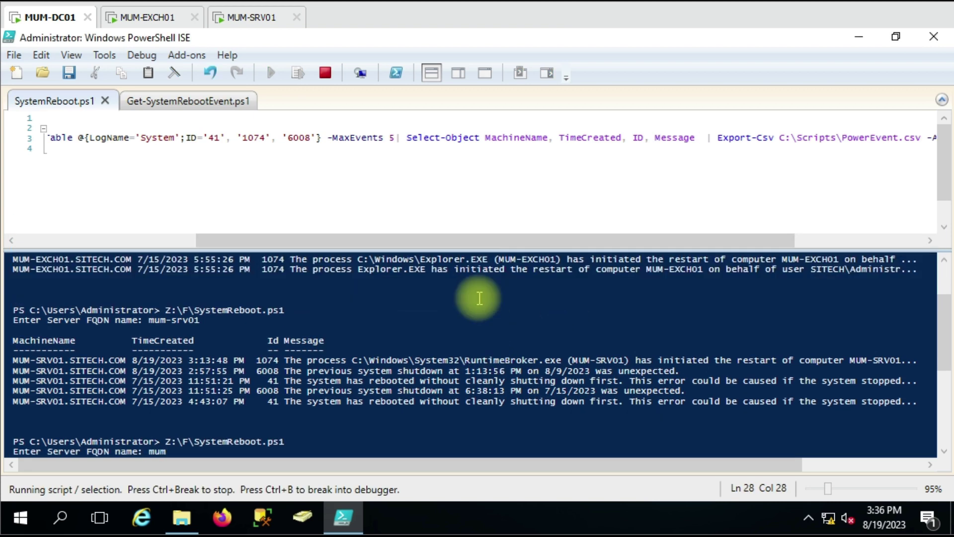
{"action": "type", "text": "-srv01"}
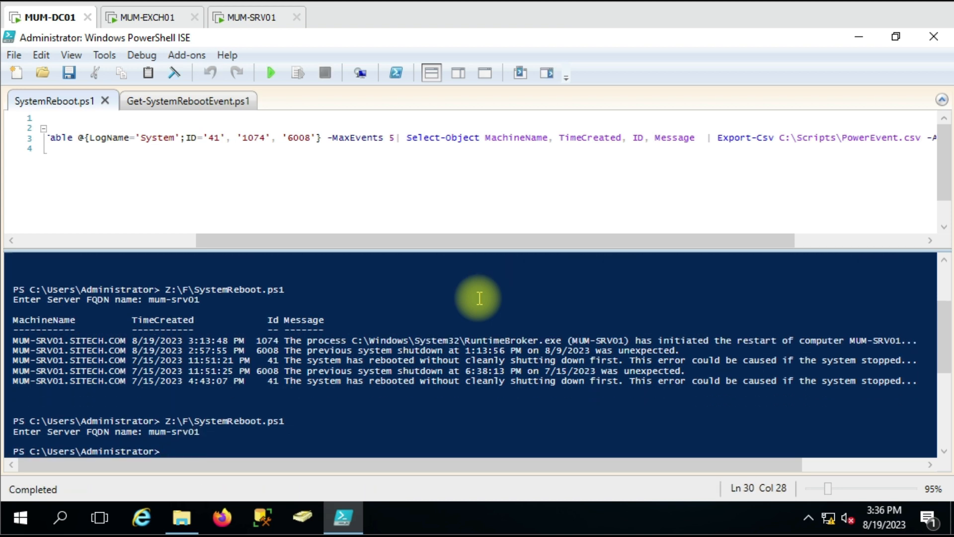
- From the Scripts folder open PowerEvent in Excel and check the first event's full timestamp
{"action": "left_click", "coordinate": [181, 518]}
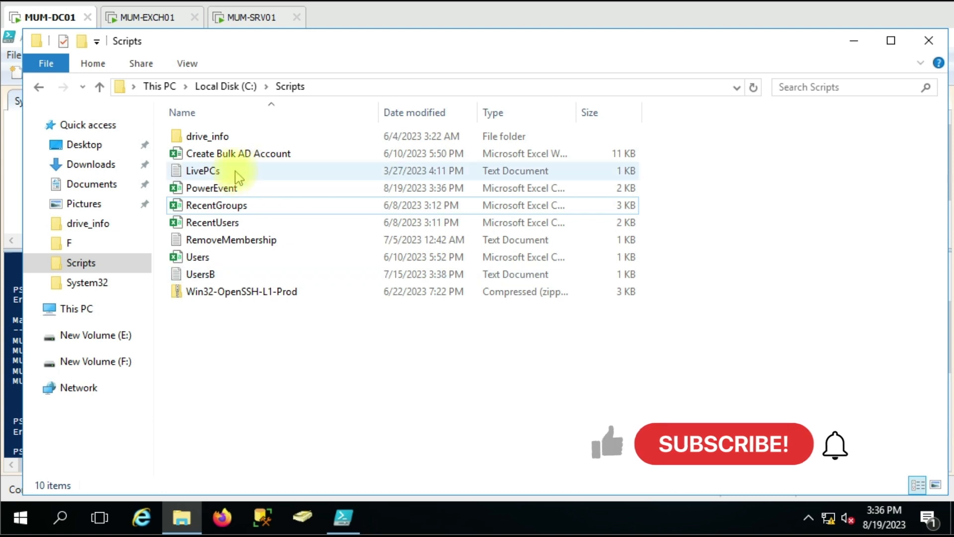
{"action": "left_click", "coordinate": [213, 188]}
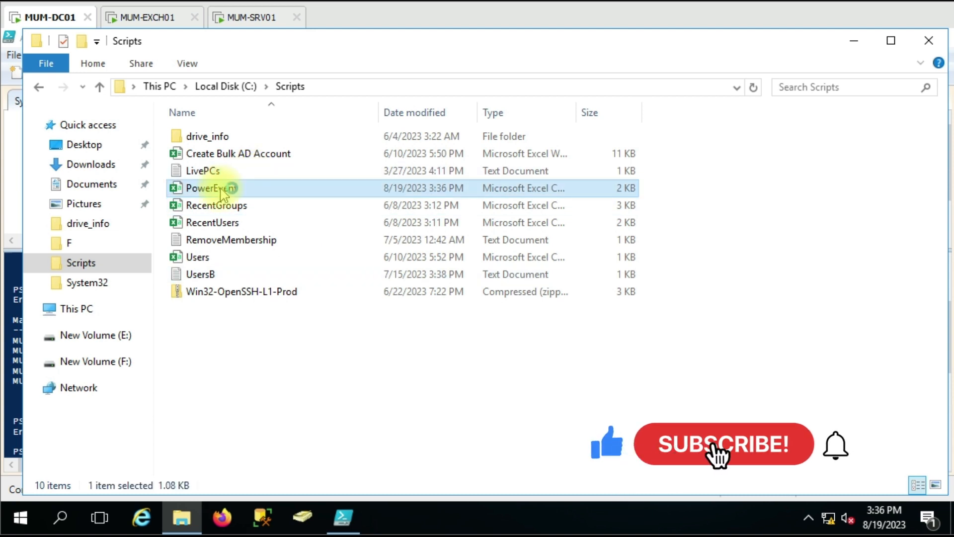
{"action": "double_click", "coordinate": [210, 188]}
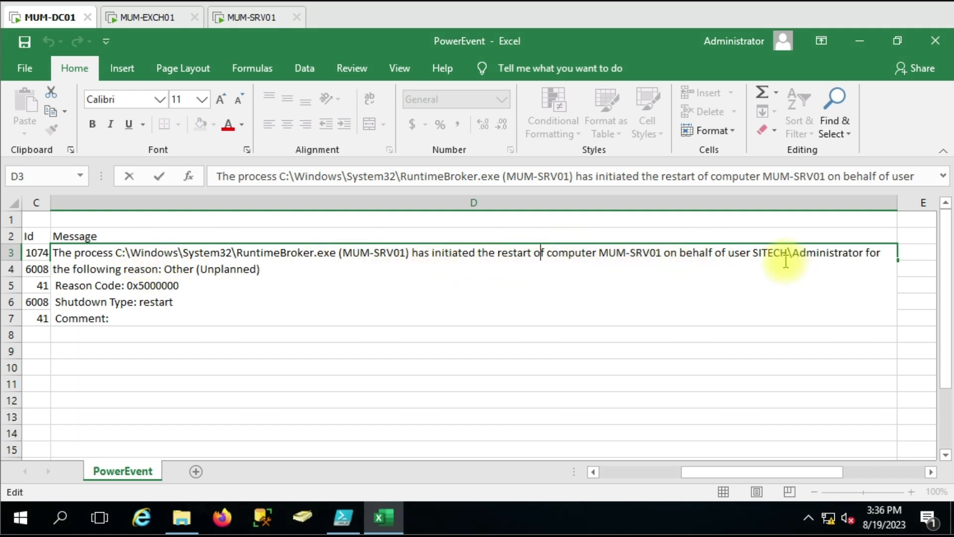
{"action": "mouse_move", "coordinate": [535, 315]}
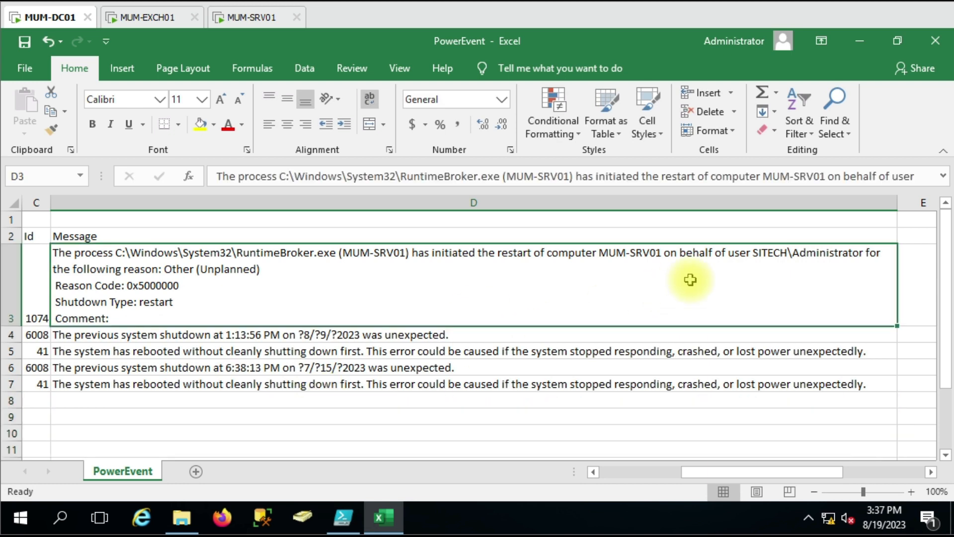
{"action": "mouse_move", "coordinate": [396, 367]}
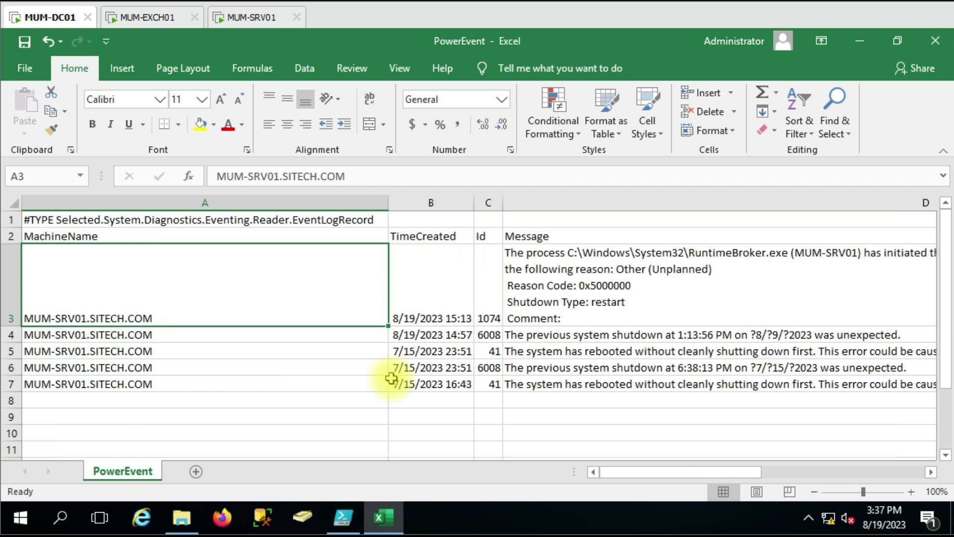
{"action": "left_click", "coordinate": [430, 318]}
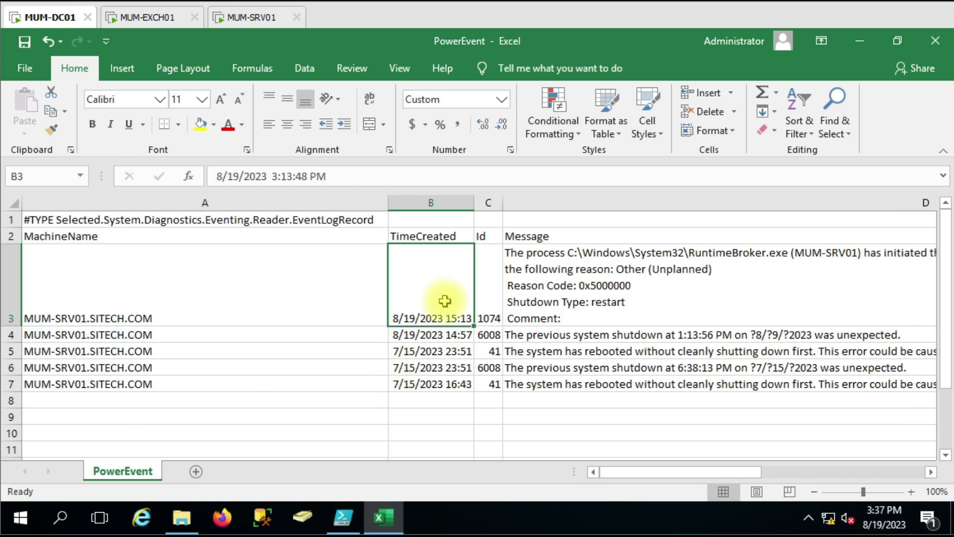
{"action": "mouse_move", "coordinate": [541, 285]}
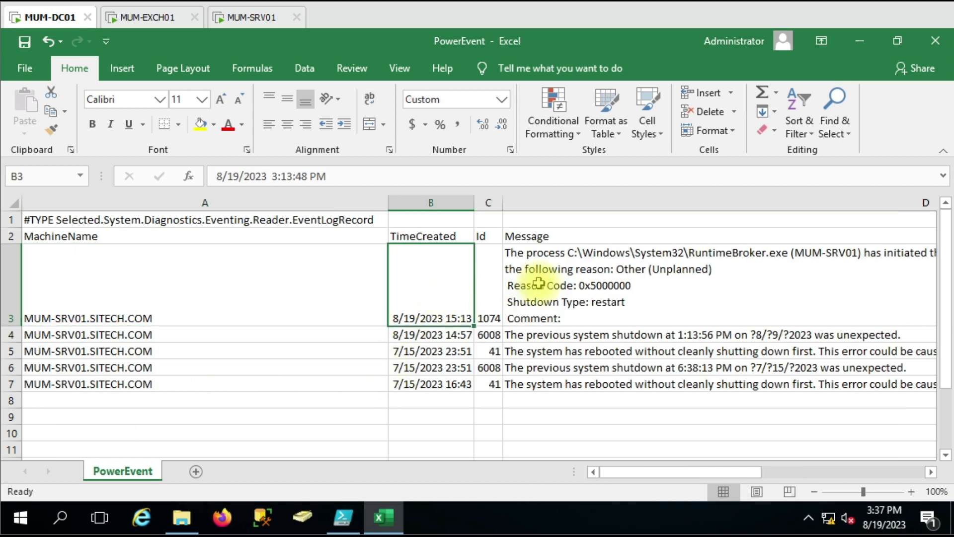
{"action": "mouse_move", "coordinate": [940, 41]}
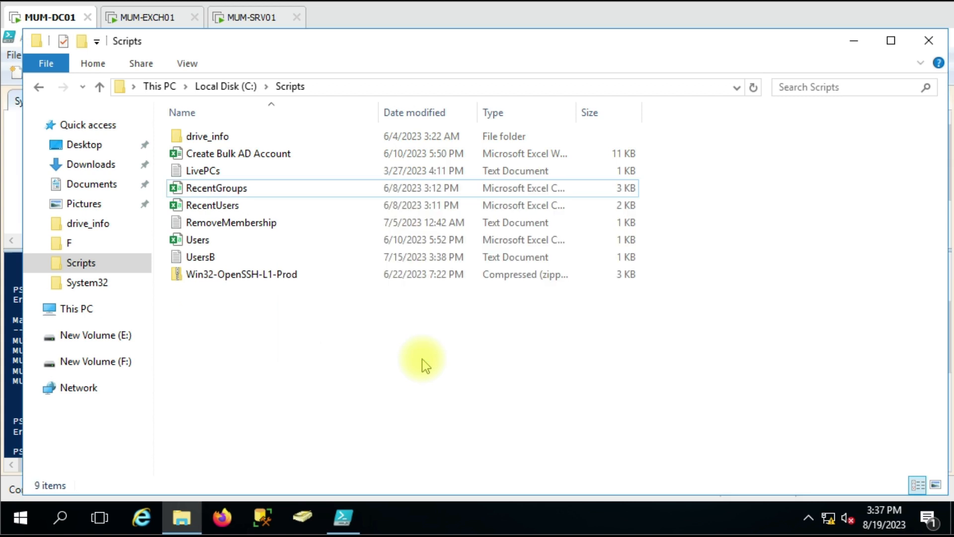
- Return to the SystemReboot.ps1 editor in PowerShell ISE
{"action": "left_click", "coordinate": [343, 518]}
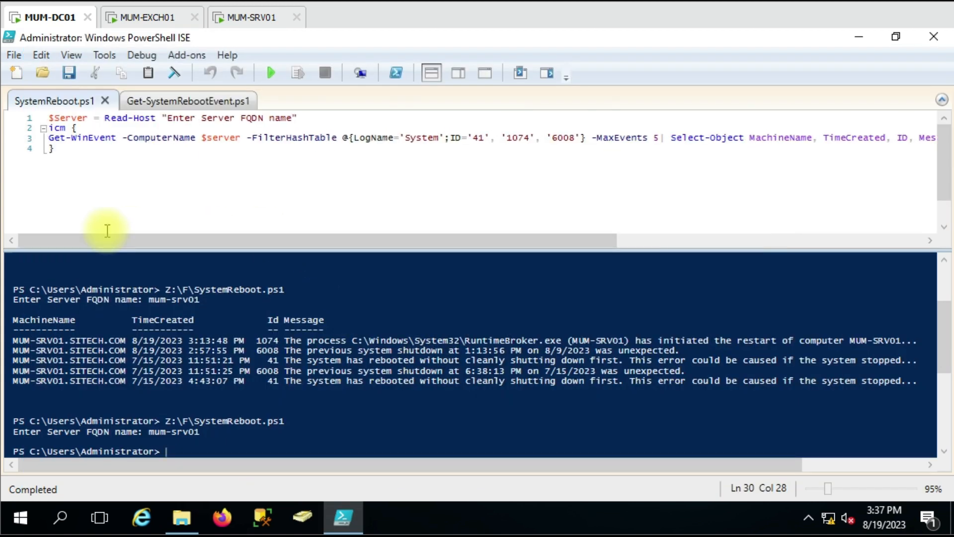
{"action": "mouse_move", "coordinate": [306, 221]}
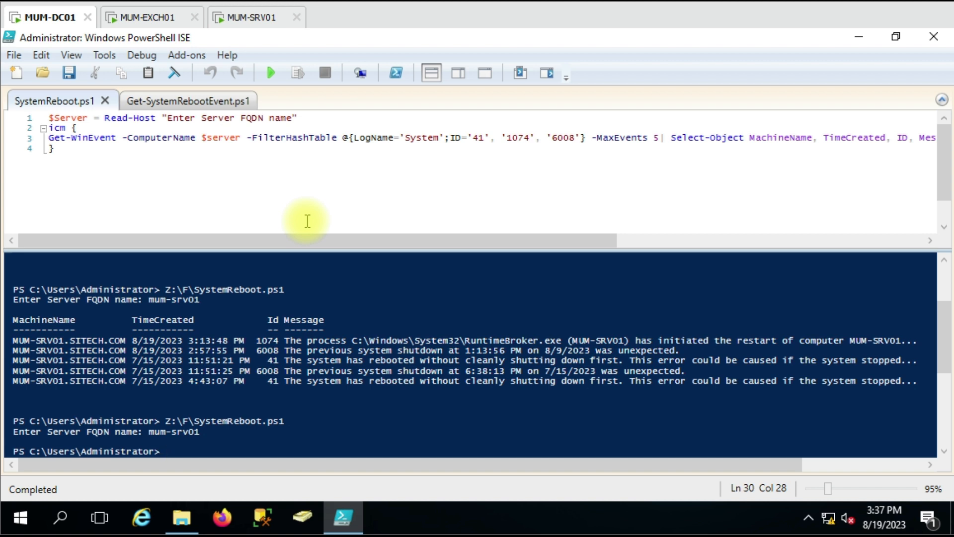
{"action": "mouse_move", "coordinate": [557, 249]}
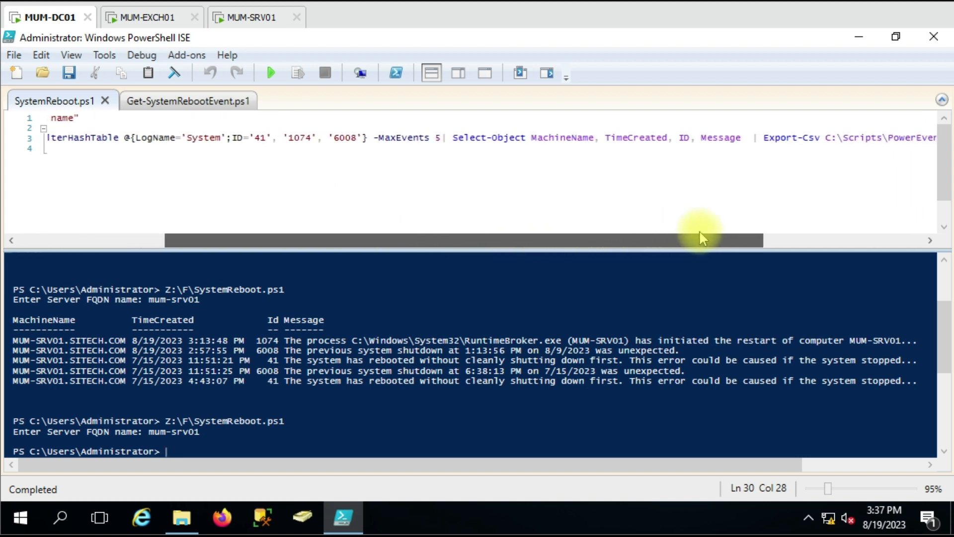
- View Get-SystemRebootEvent.ps1, check LivePCs.txt lists mum-exch01 and mum-srv01, then close the list
{"action": "left_click", "coordinate": [170, 100]}
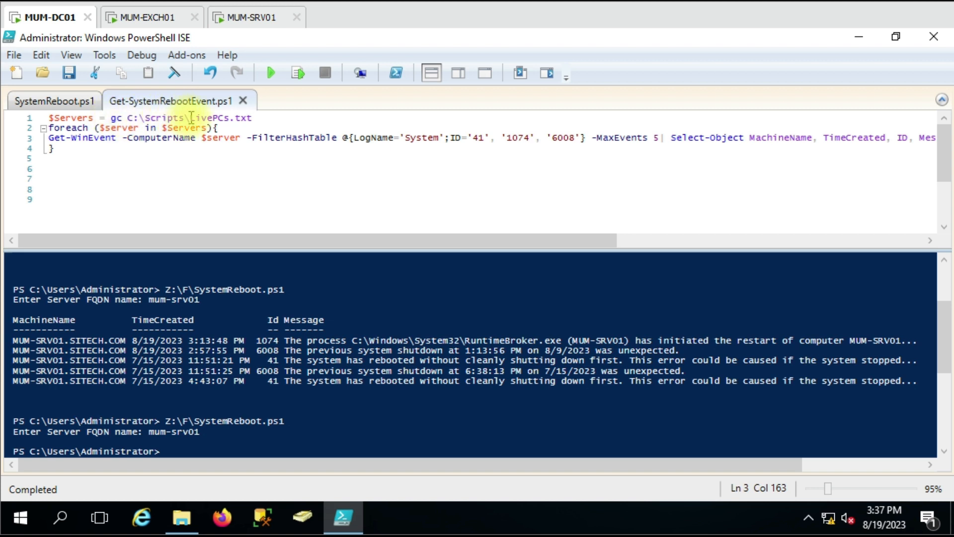
{"action": "double_click", "coordinate": [210, 117]}
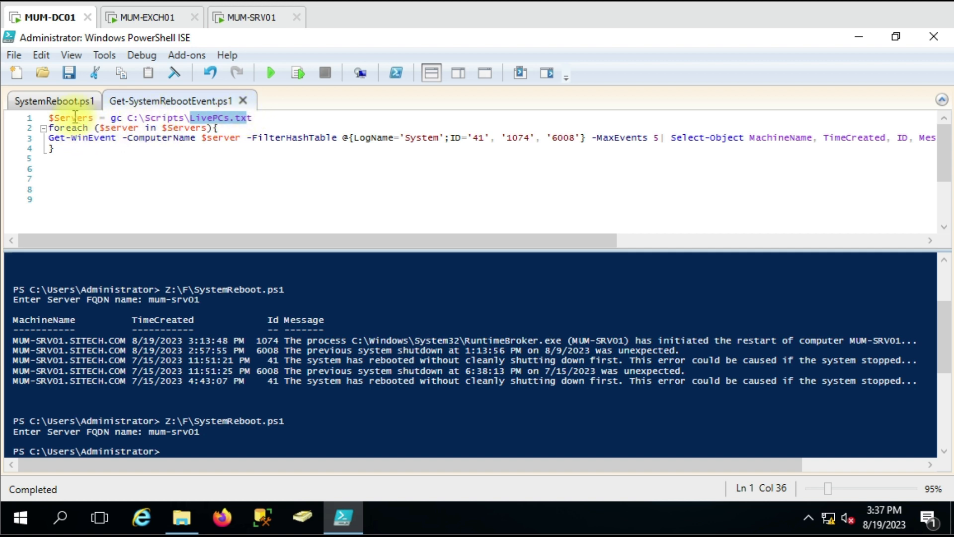
{"action": "mouse_move", "coordinate": [125, 134]}
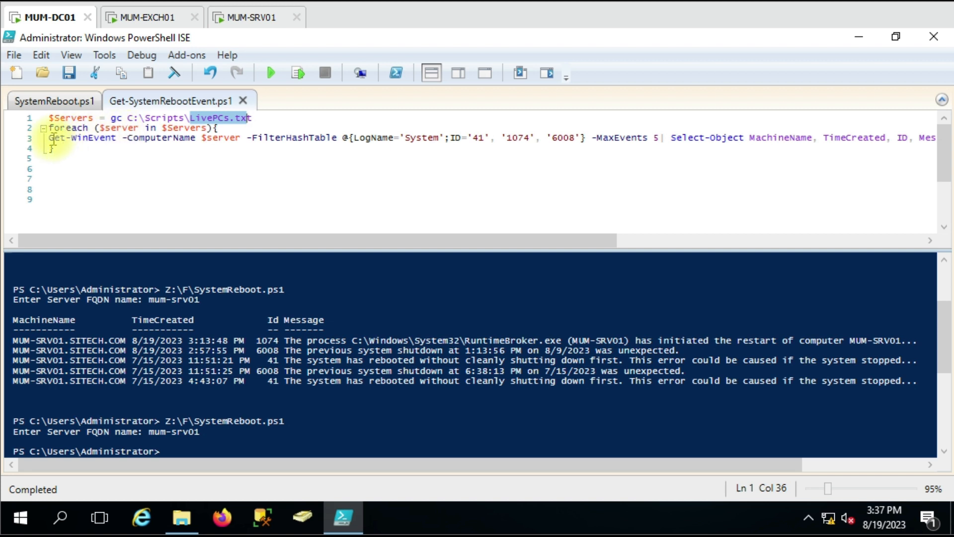
{"action": "left_click", "coordinate": [53, 101]}
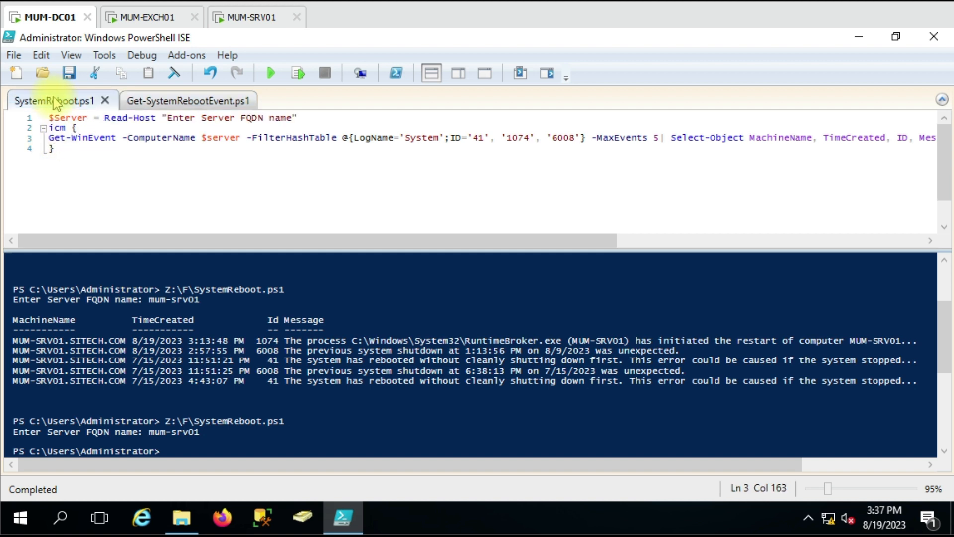
{"action": "left_click", "coordinate": [170, 101]}
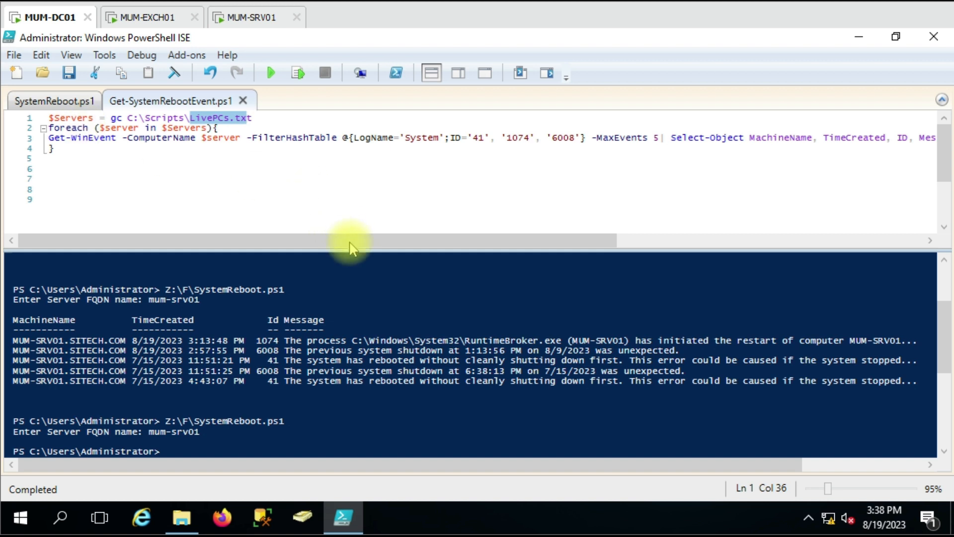
{"action": "mouse_move", "coordinate": [606, 228]}
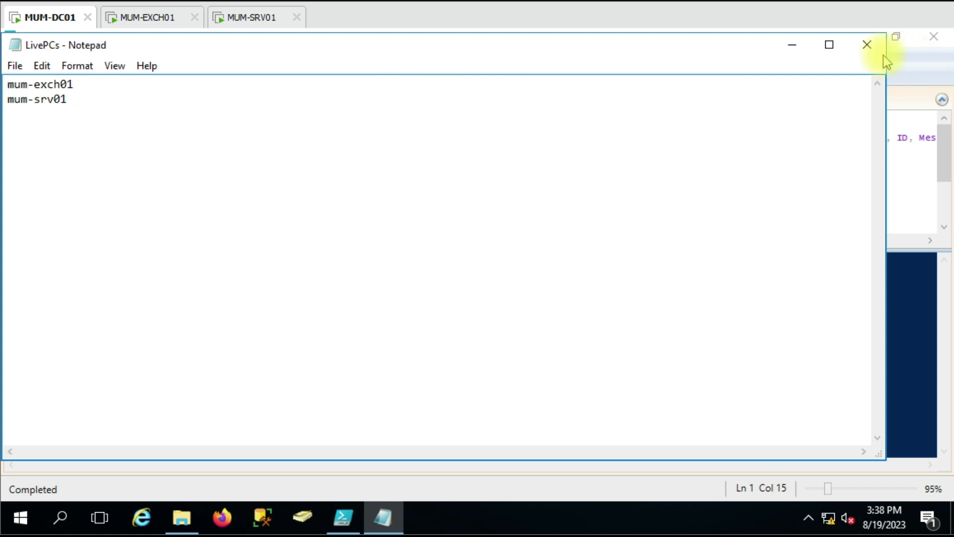
{"action": "left_click", "coordinate": [866, 45]}
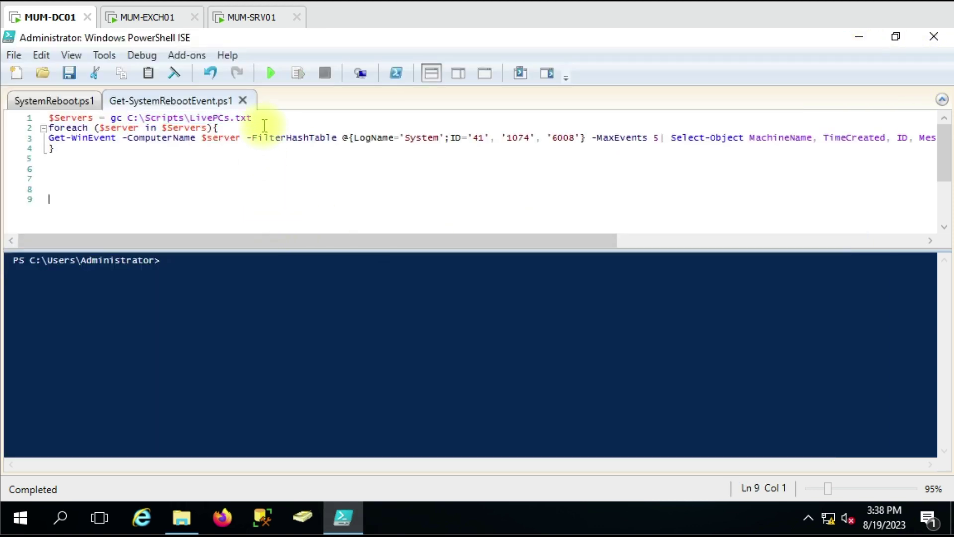
- Run Get-SystemRebootEvent.ps1 past the security warning and return to the Scripts folder
{"action": "left_click", "coordinate": [271, 73]}
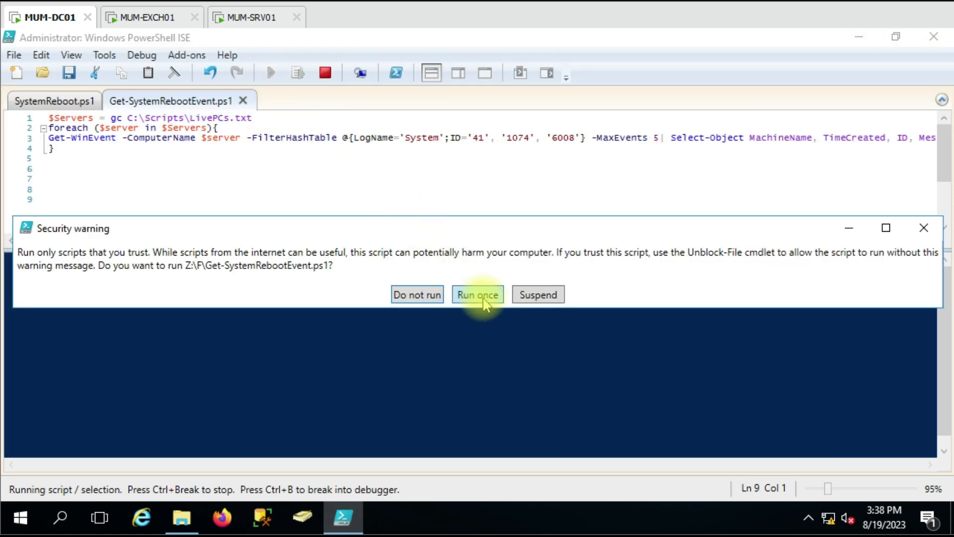
{"action": "left_click", "coordinate": [478, 294]}
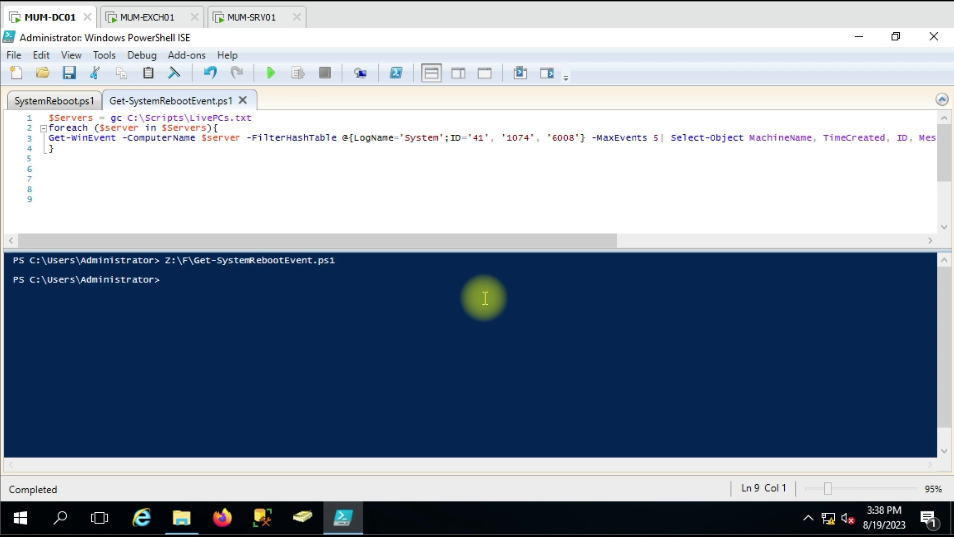
{"action": "left_click", "coordinate": [181, 518]}
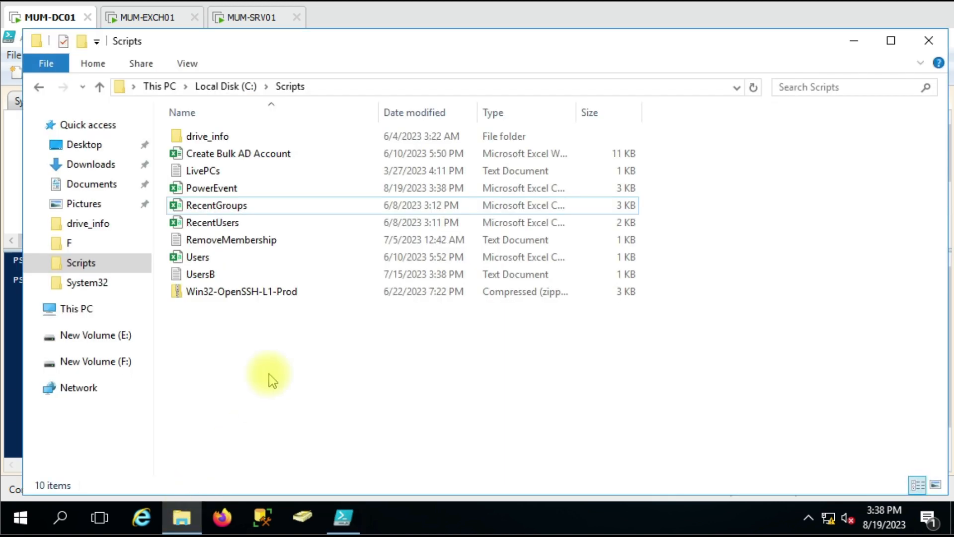
- View PowerEvent in Excel with TimeCreated and Message columns widened for MUM-EXCH01 and MUM-SRV01
{"action": "double_click", "coordinate": [210, 187]}
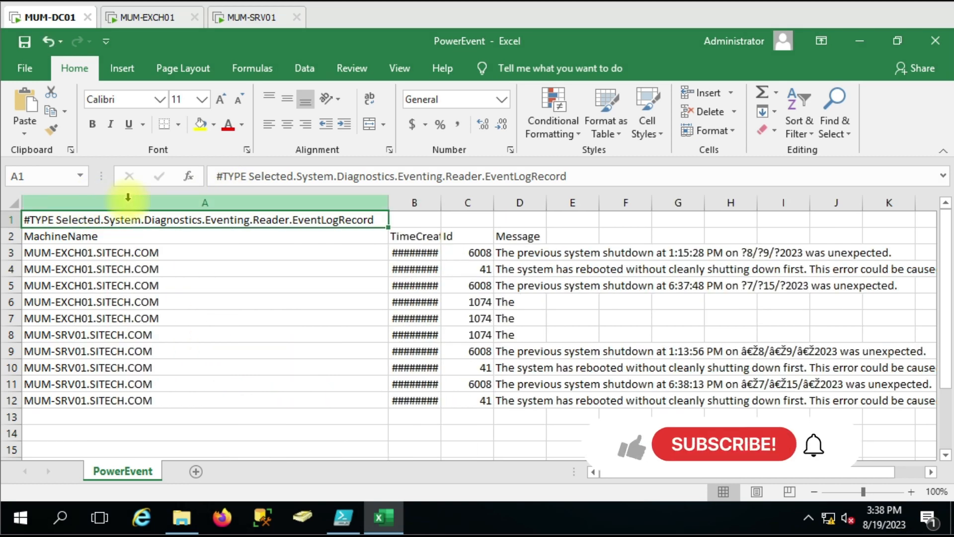
{"action": "left_click_drag", "start_coordinate": [389, 201], "coordinate": [215, 201]}
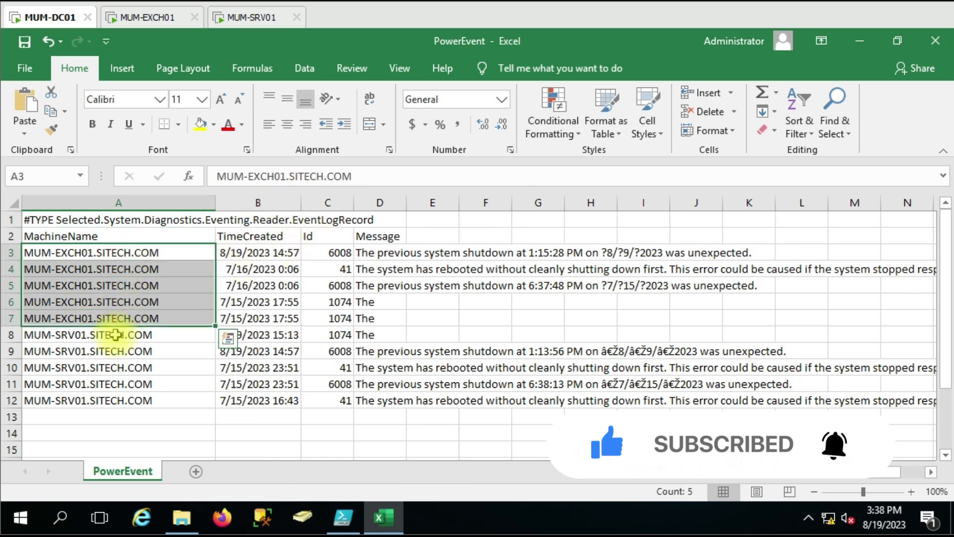
{"action": "left_click", "coordinate": [118, 334]}
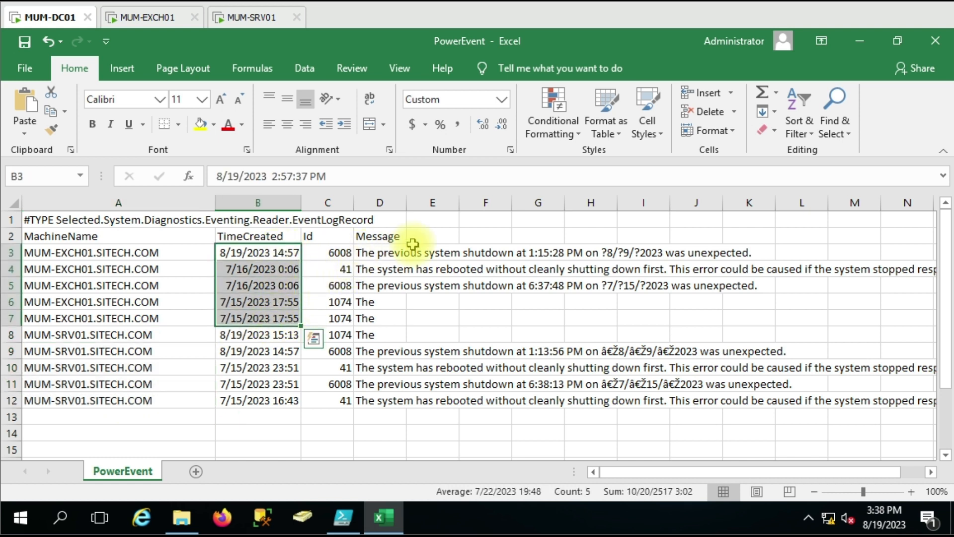
{"action": "mouse_move", "coordinate": [406, 201]}
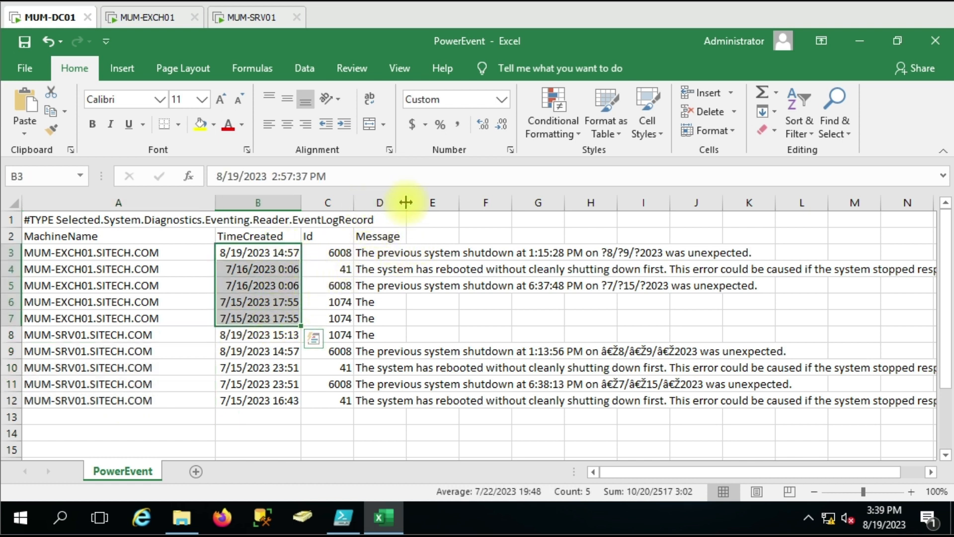
{"action": "left_click", "coordinate": [426, 301]}
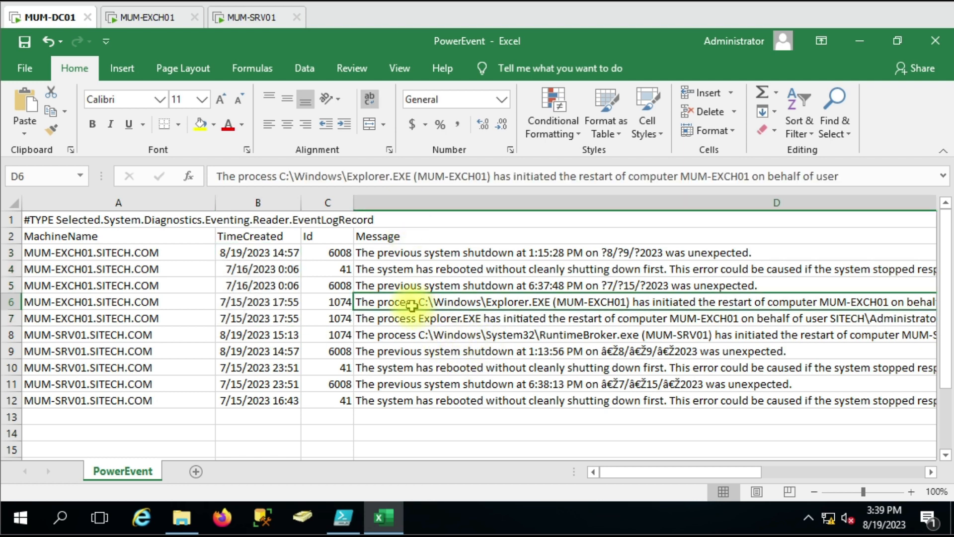